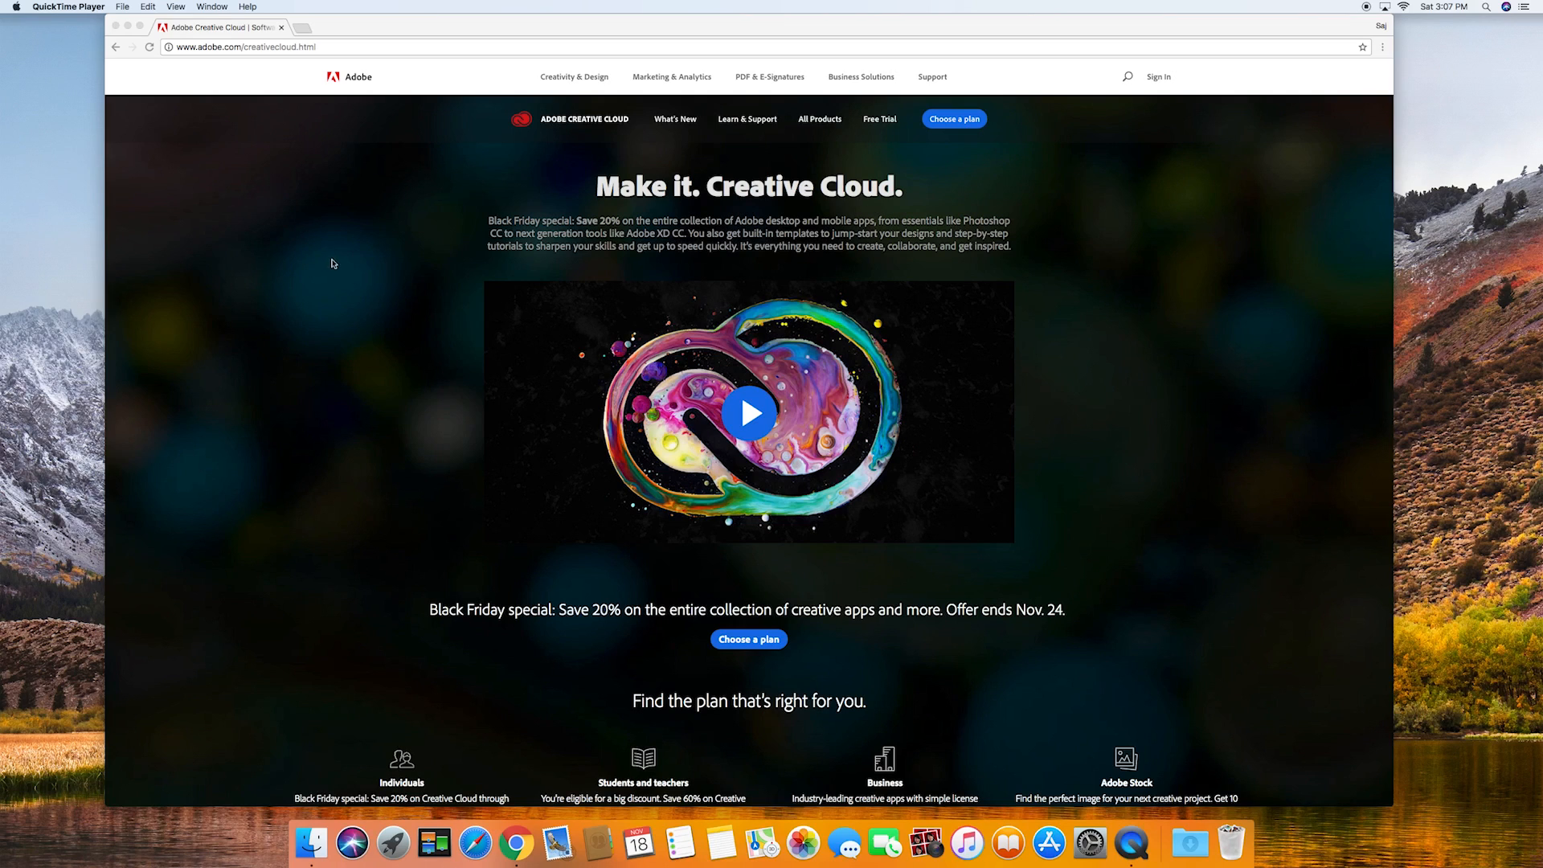
mouse_move(290, 212)
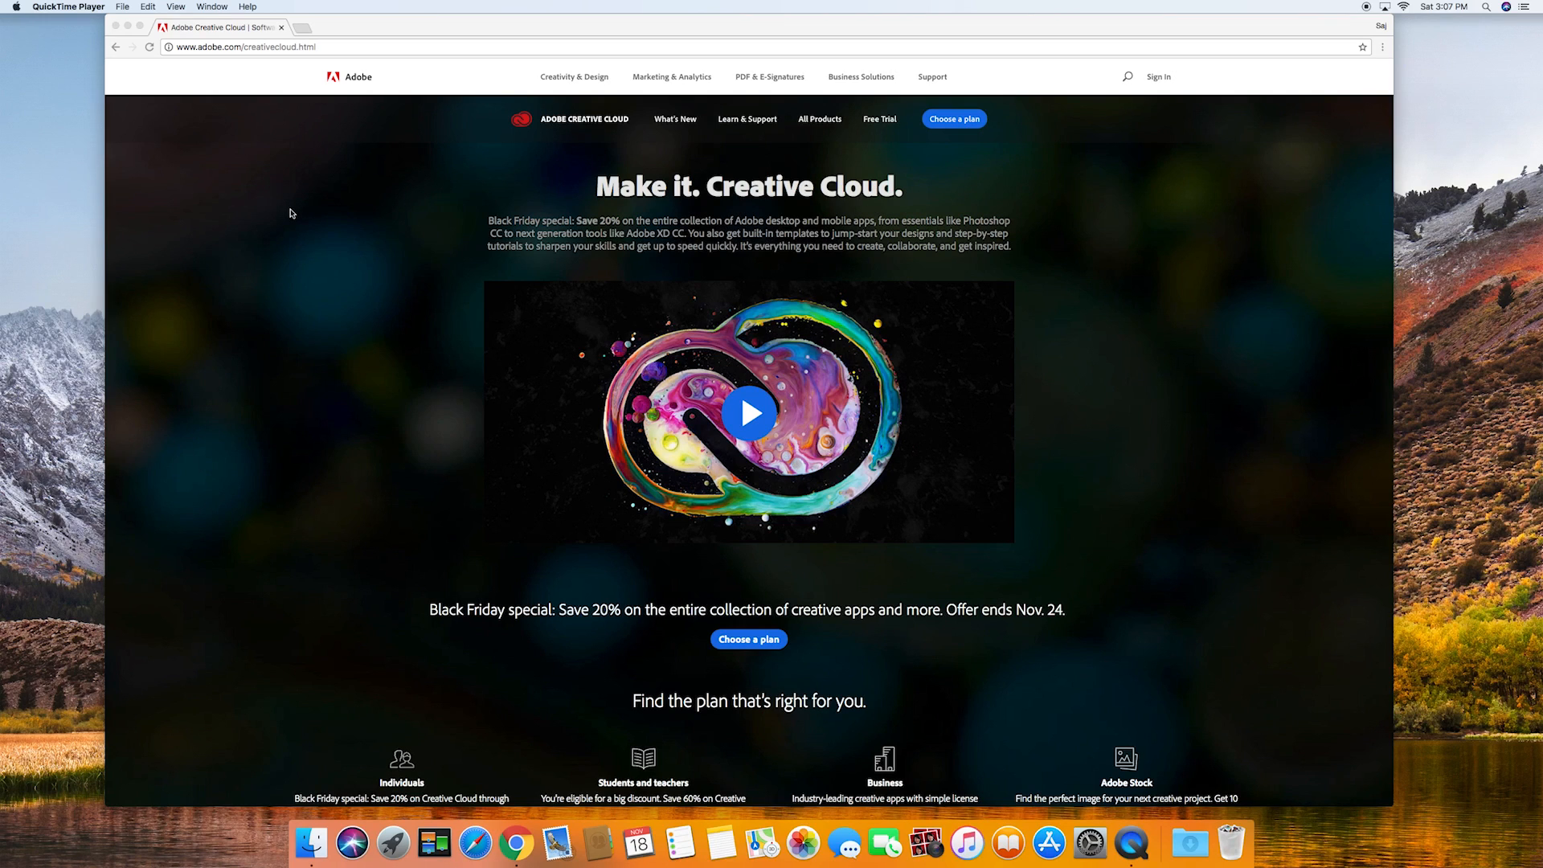
mouse_move(308, 364)
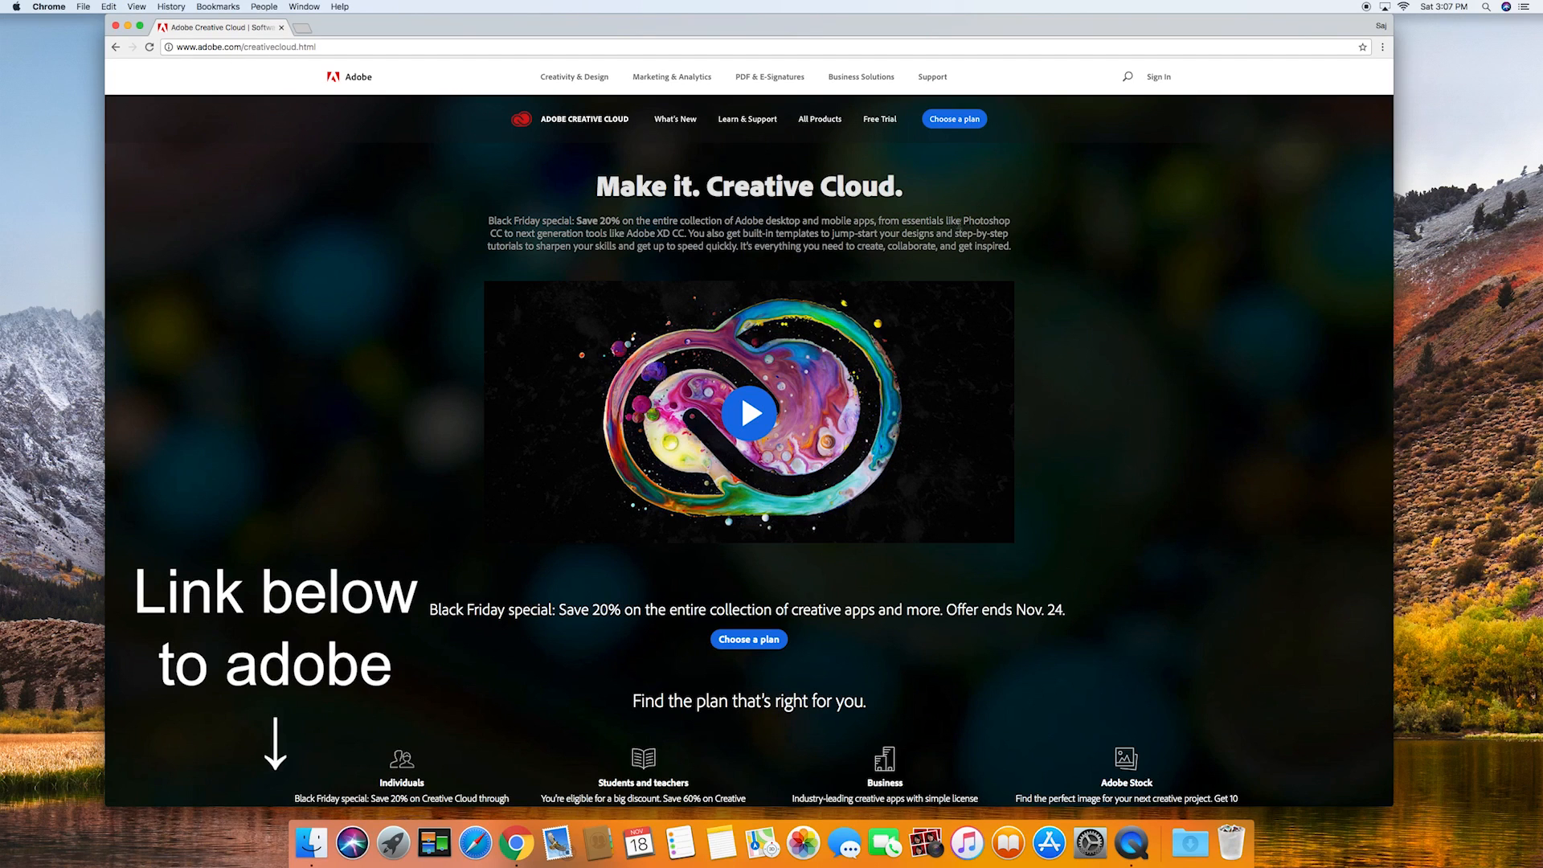
- Open the Creative Cloud plans page and view the Single App plan's app list
click(952, 118)
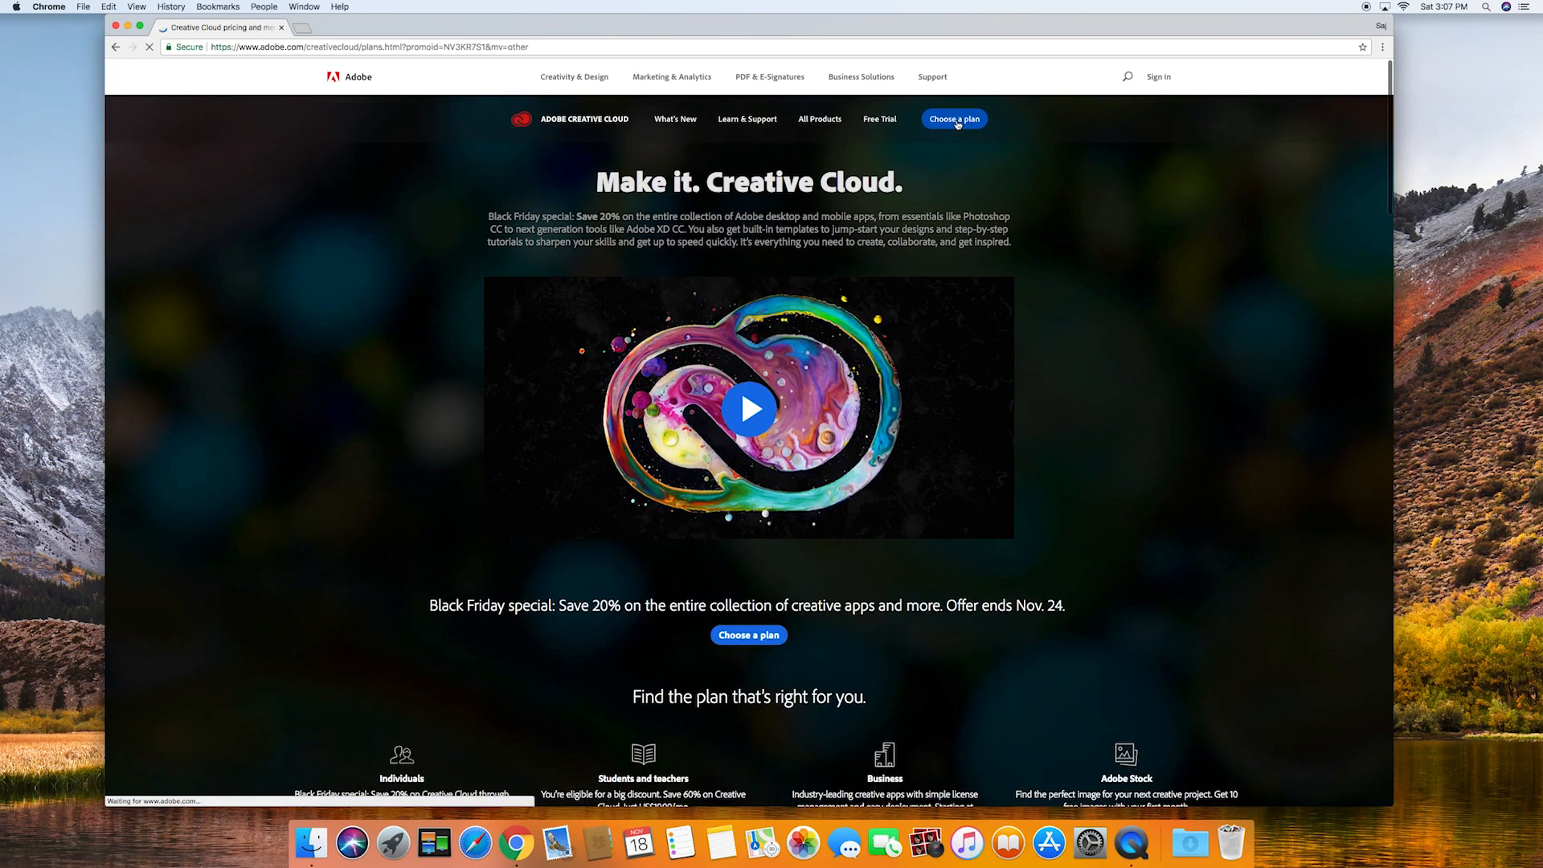
click(953, 119)
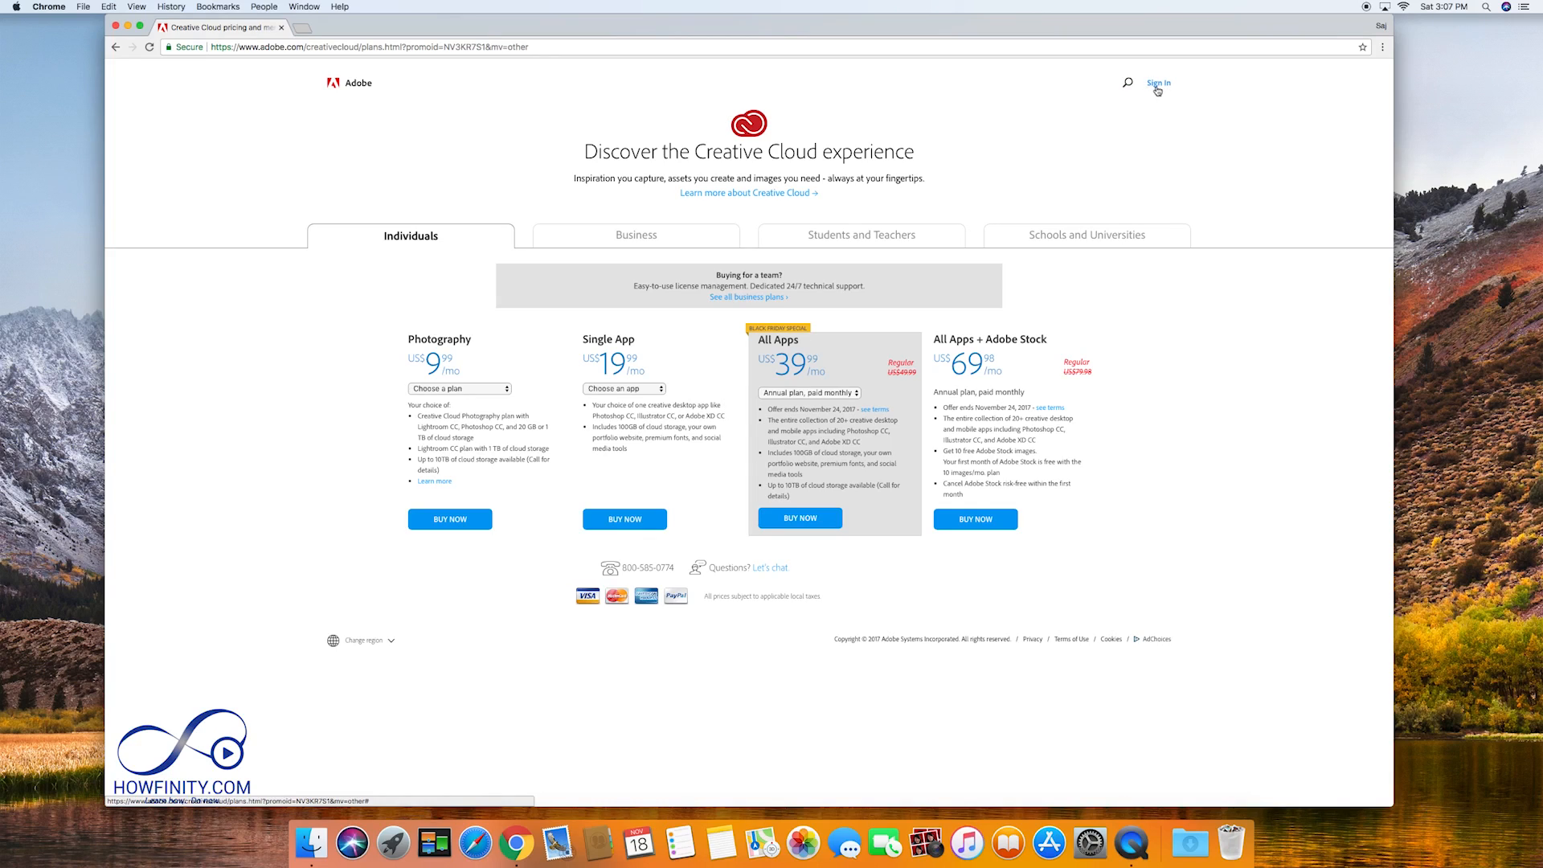
mouse_move(1036, 149)
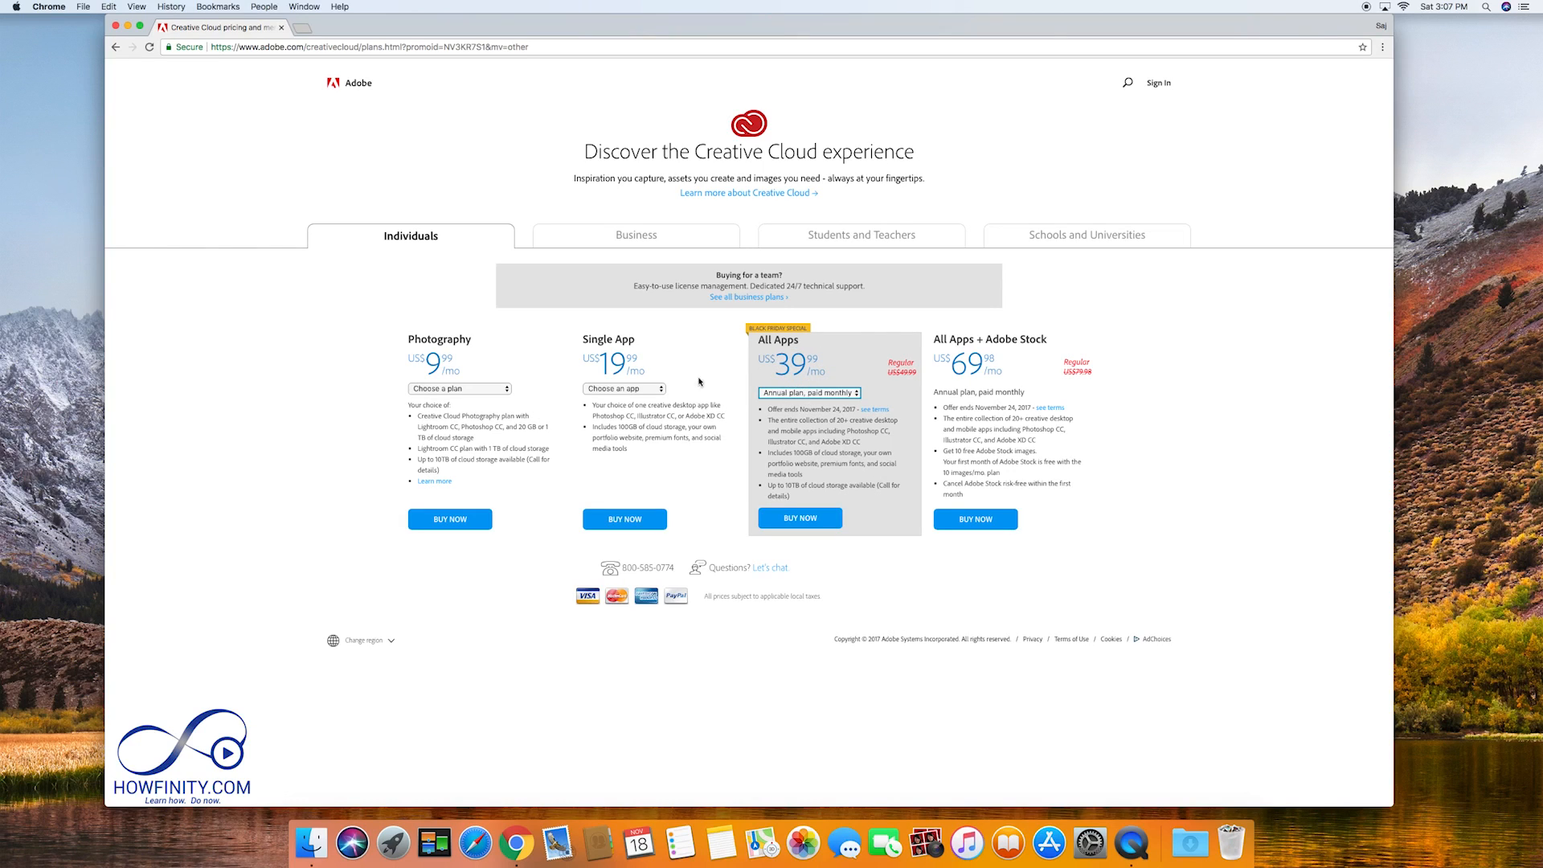
click(623, 387)
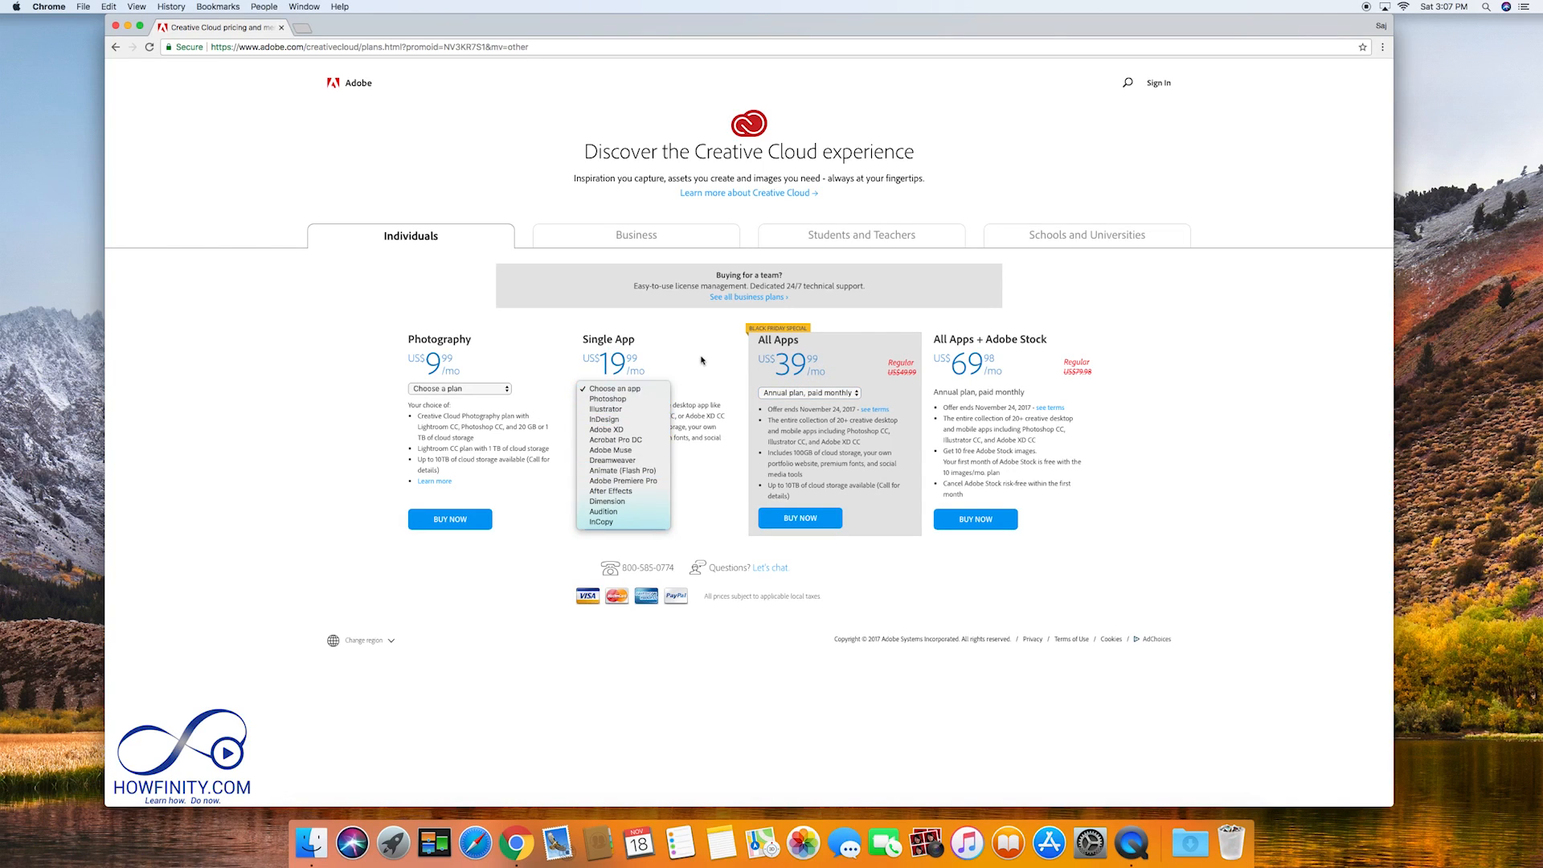
click(624, 387)
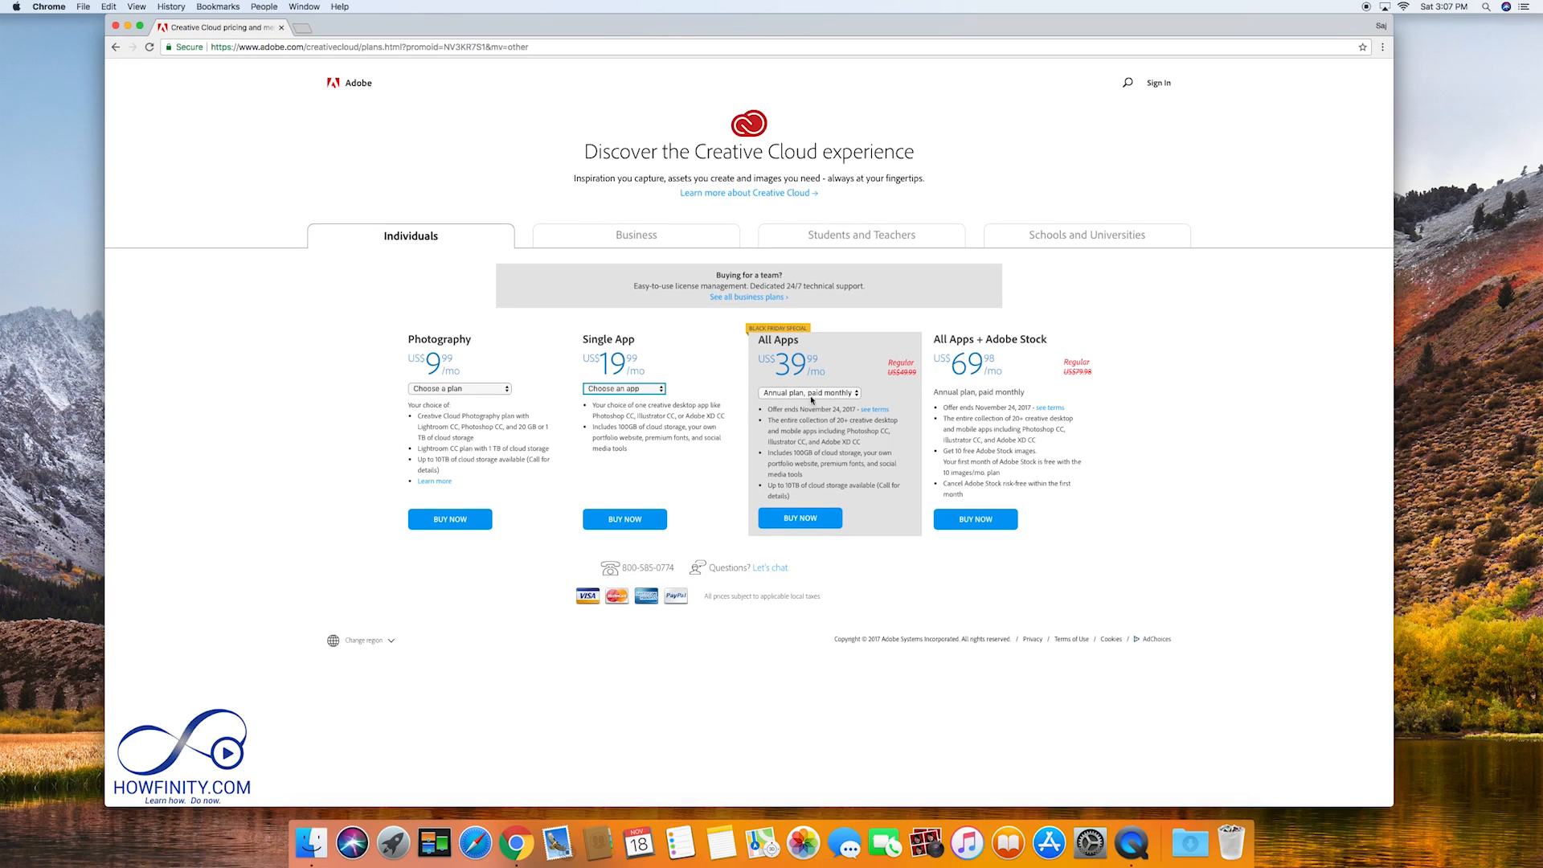
- Start the All Apps plan checkout and enter the account email to sign in
click(799, 519)
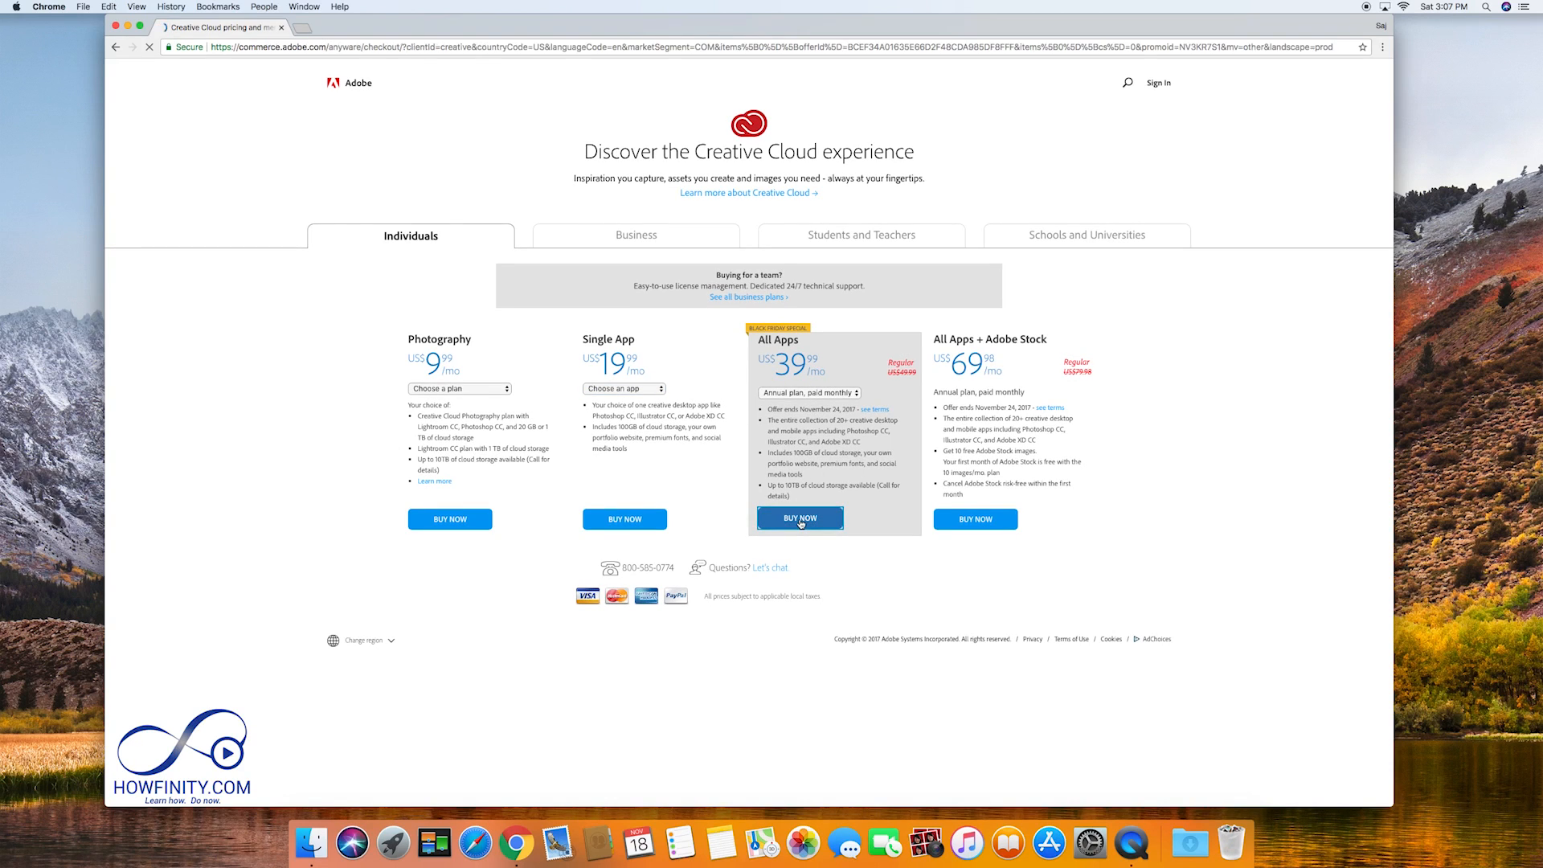
click(800, 518)
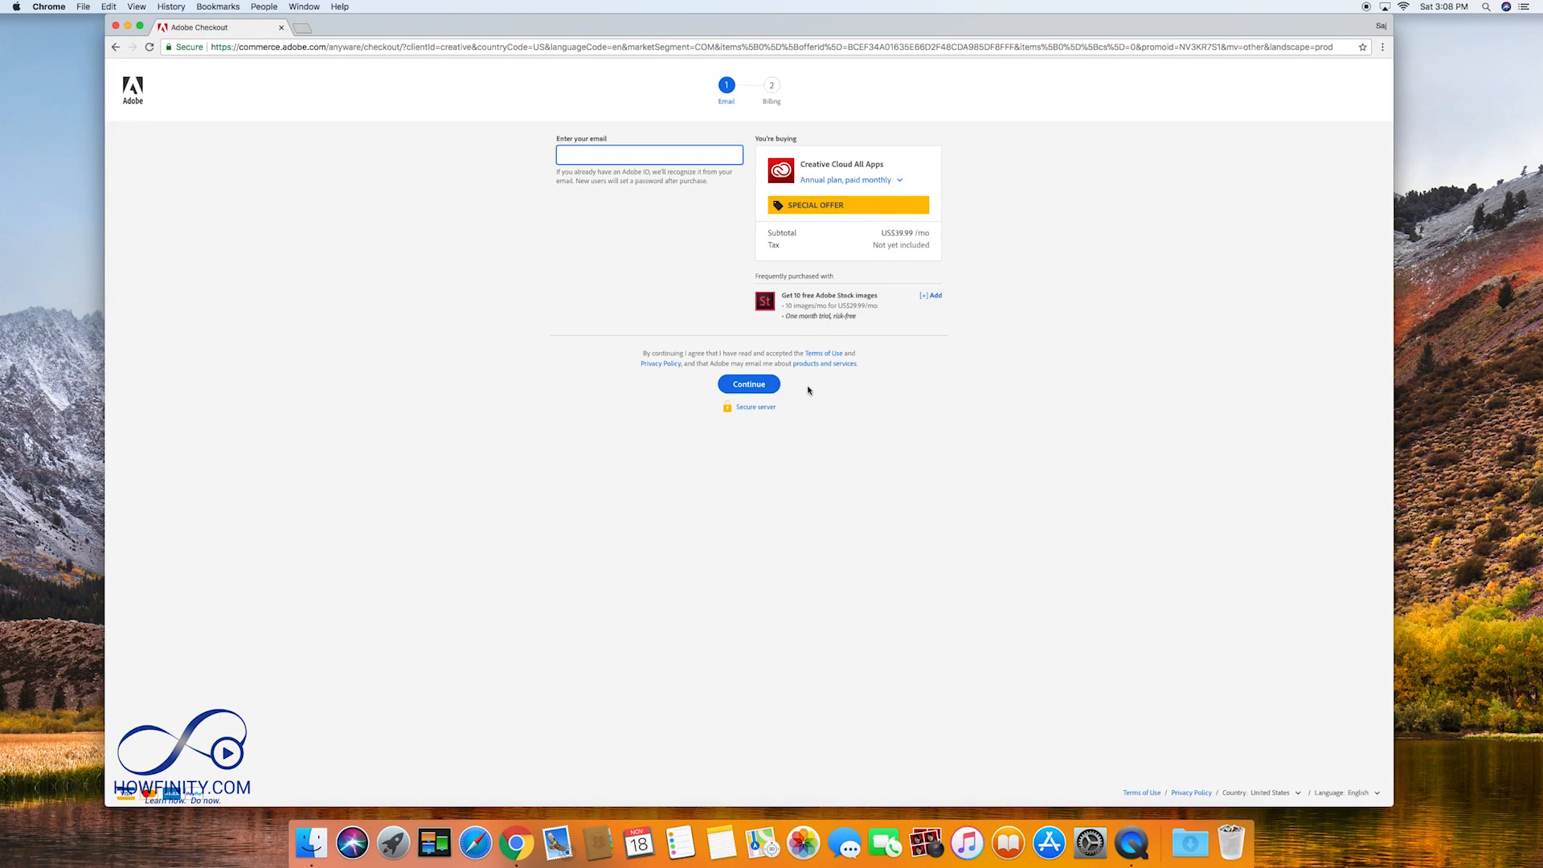
click(115, 48)
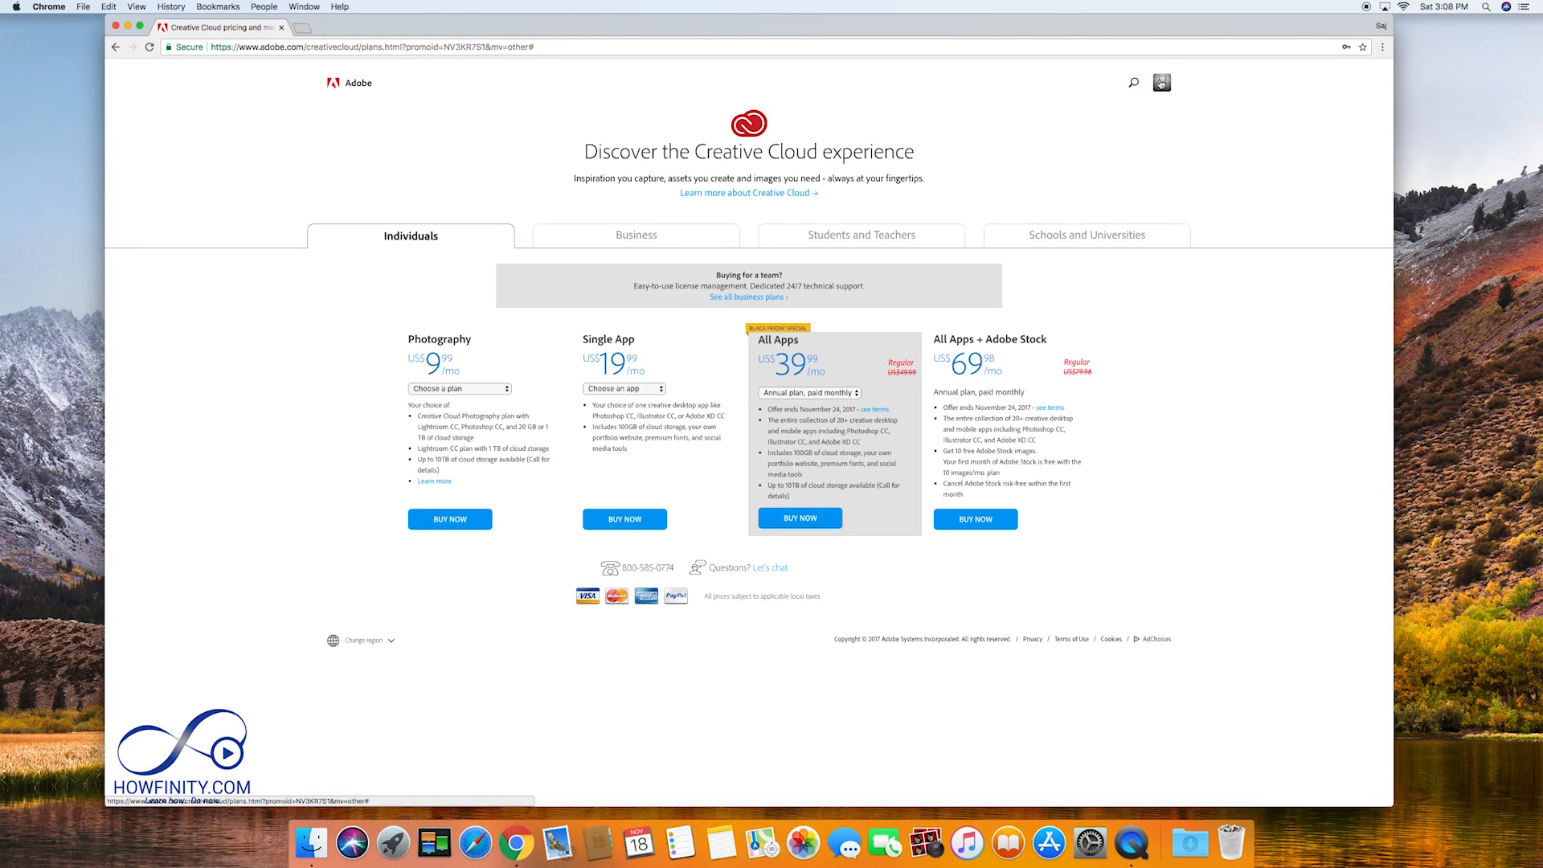
- Go from the account avatar to Manage account, then Download desktop apps
click(1162, 82)
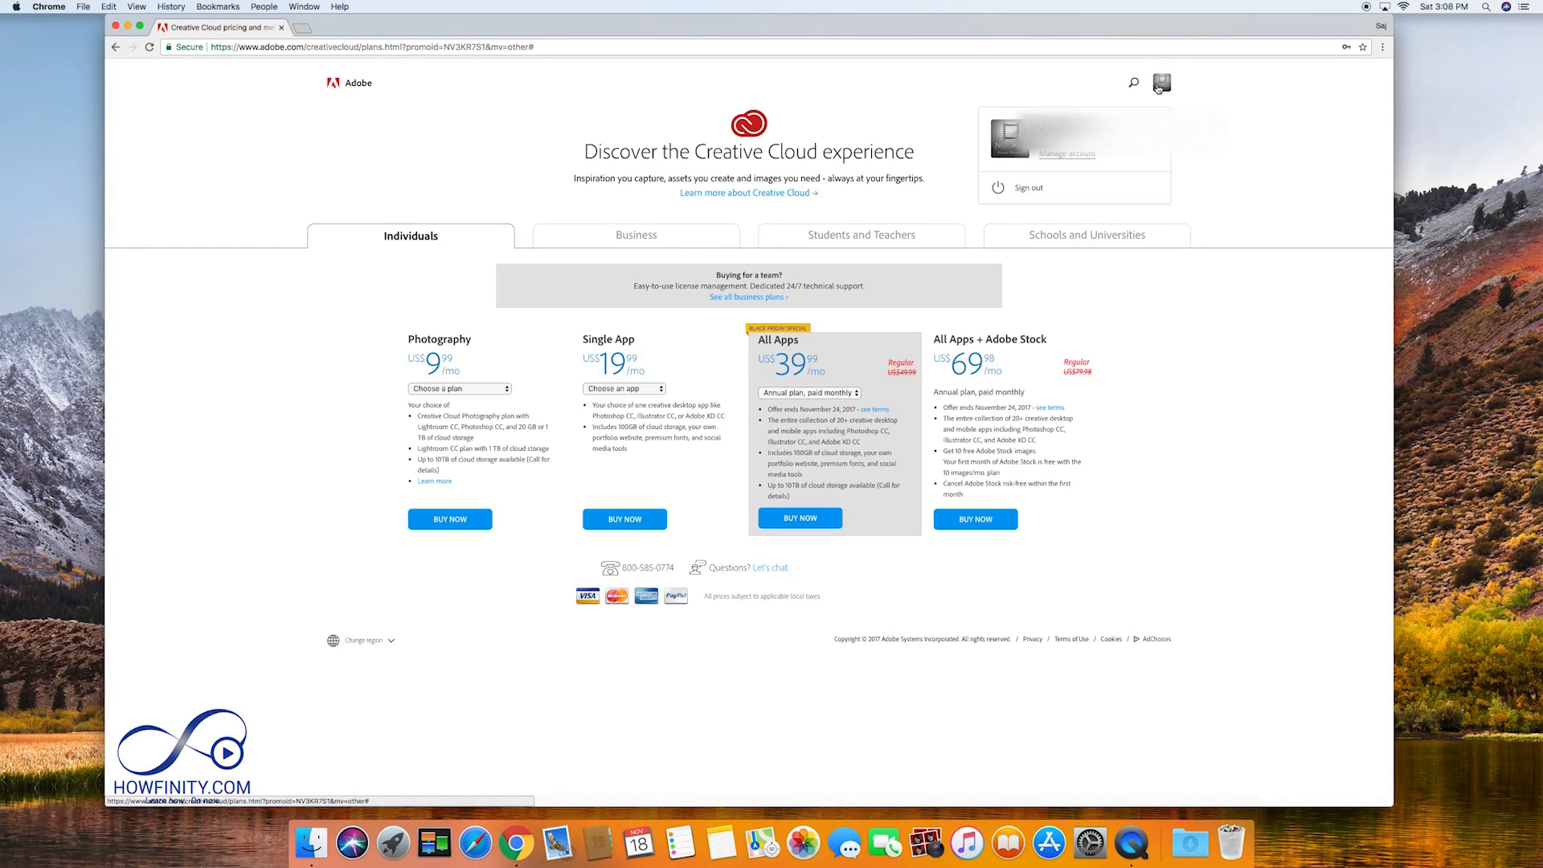
click(1064, 153)
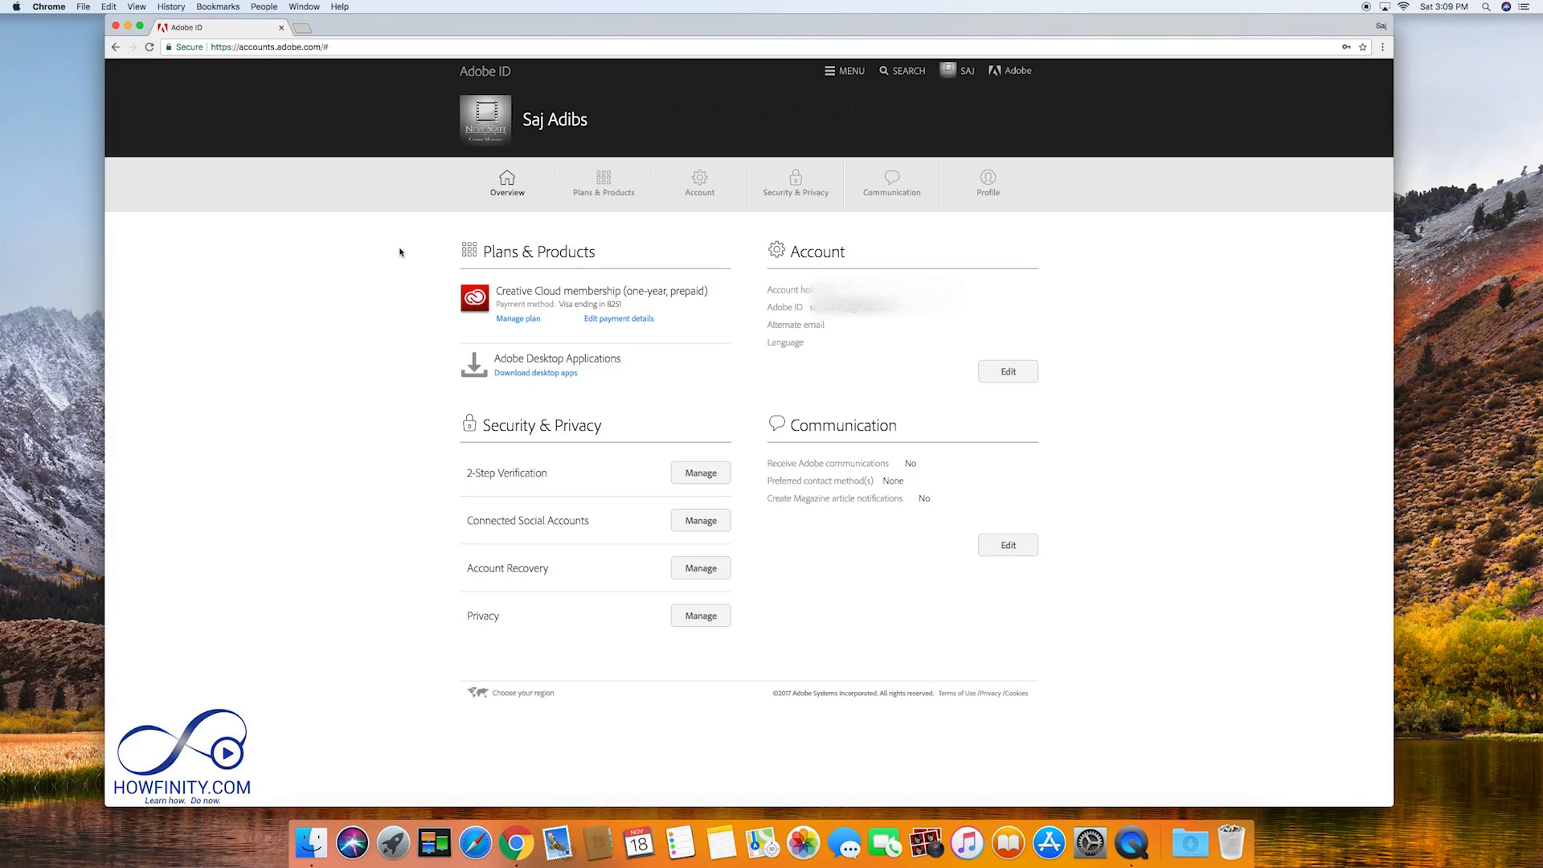
mouse_move(535, 372)
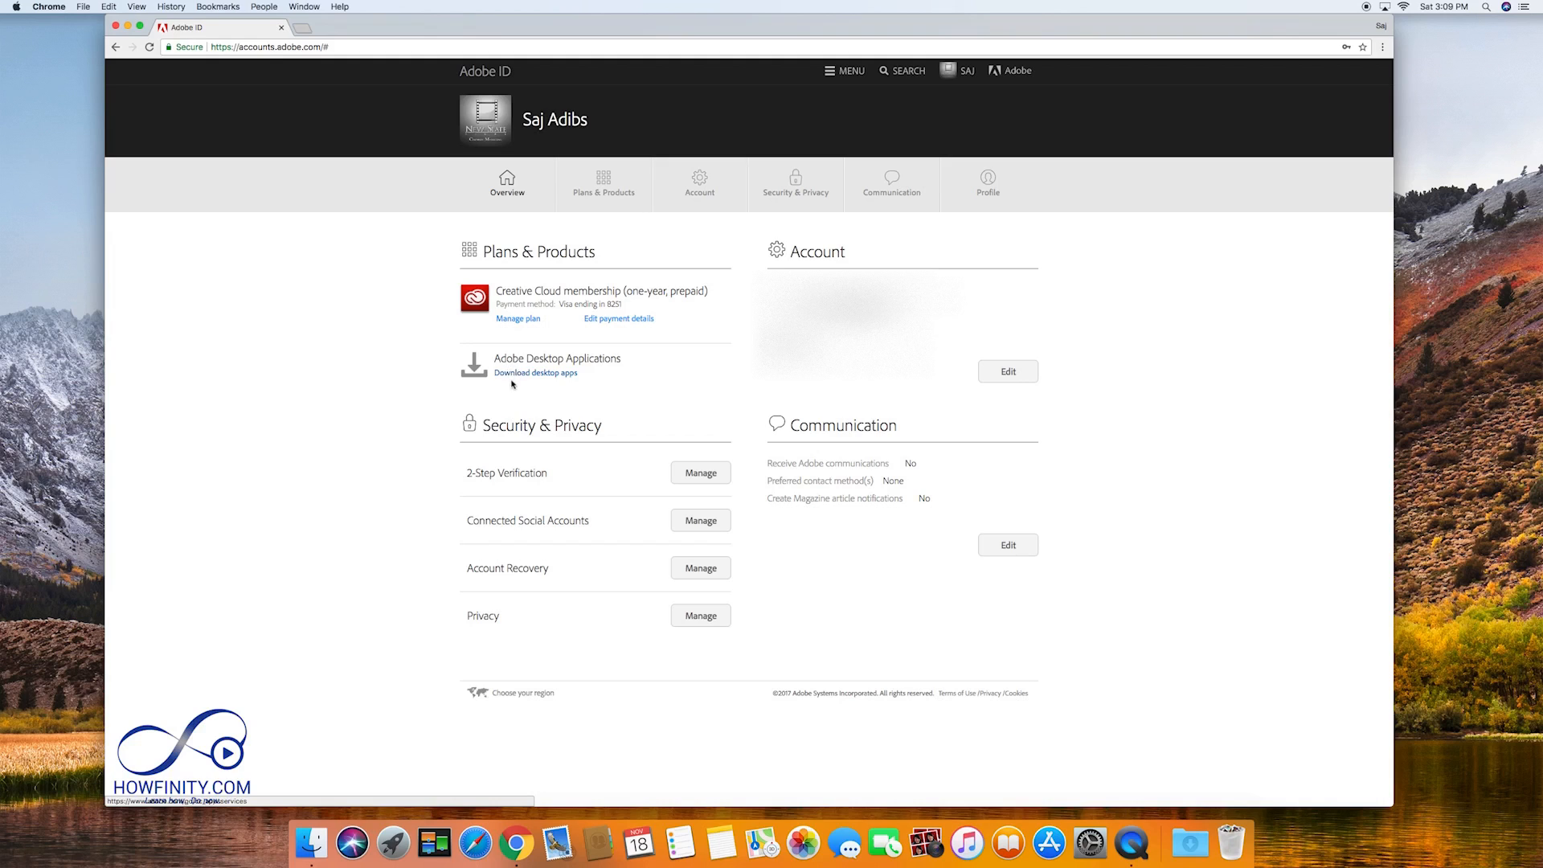
click(535, 372)
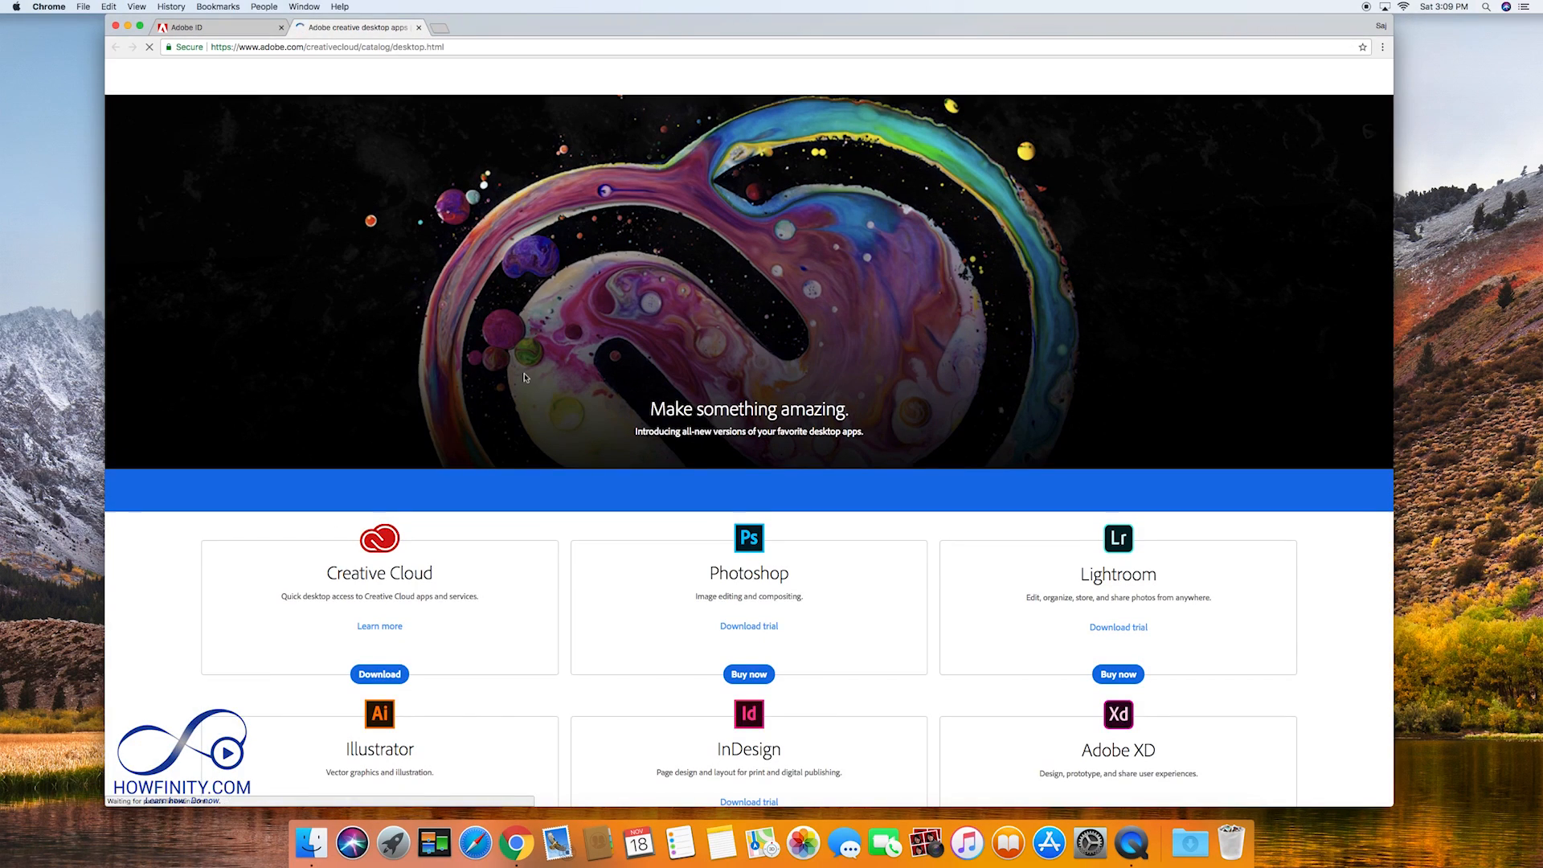
- Download the Creative Cloud desktop app and choose a skill level to start the installer
scroll(down, 3)
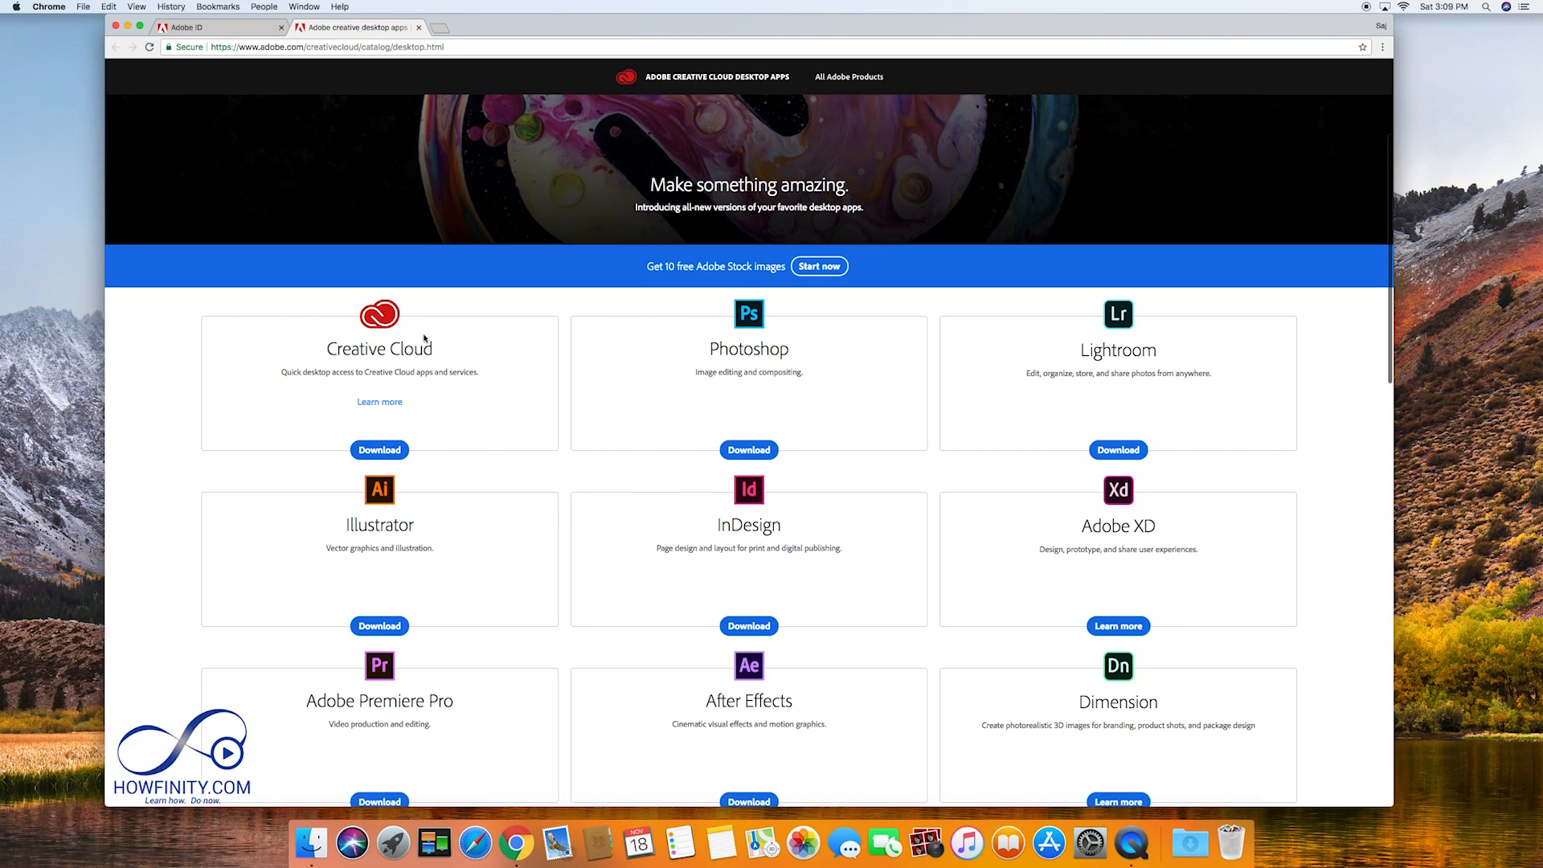
click(378, 450)
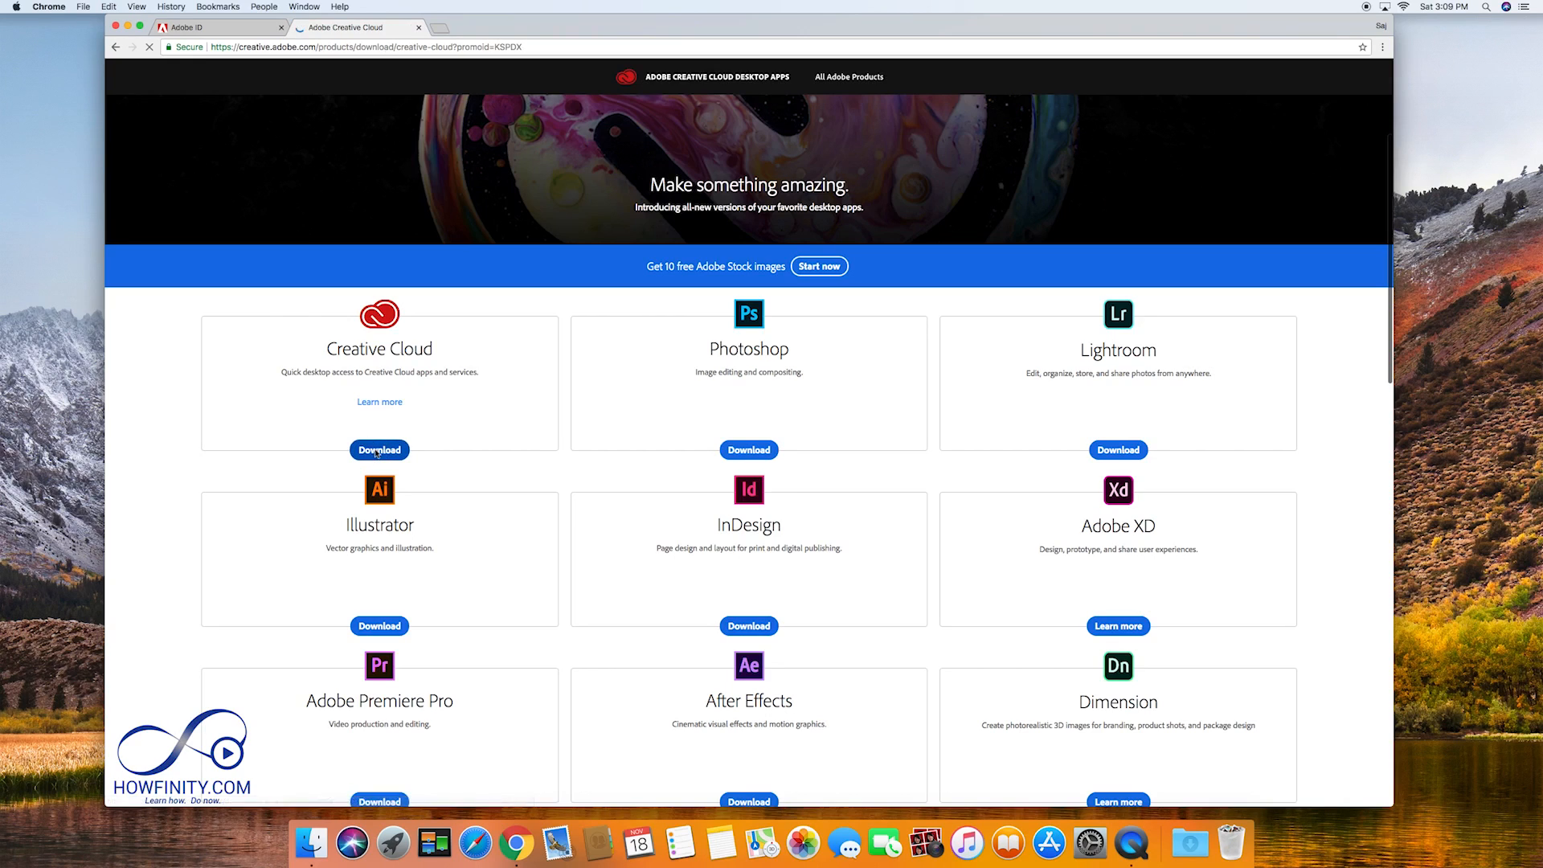
click(379, 450)
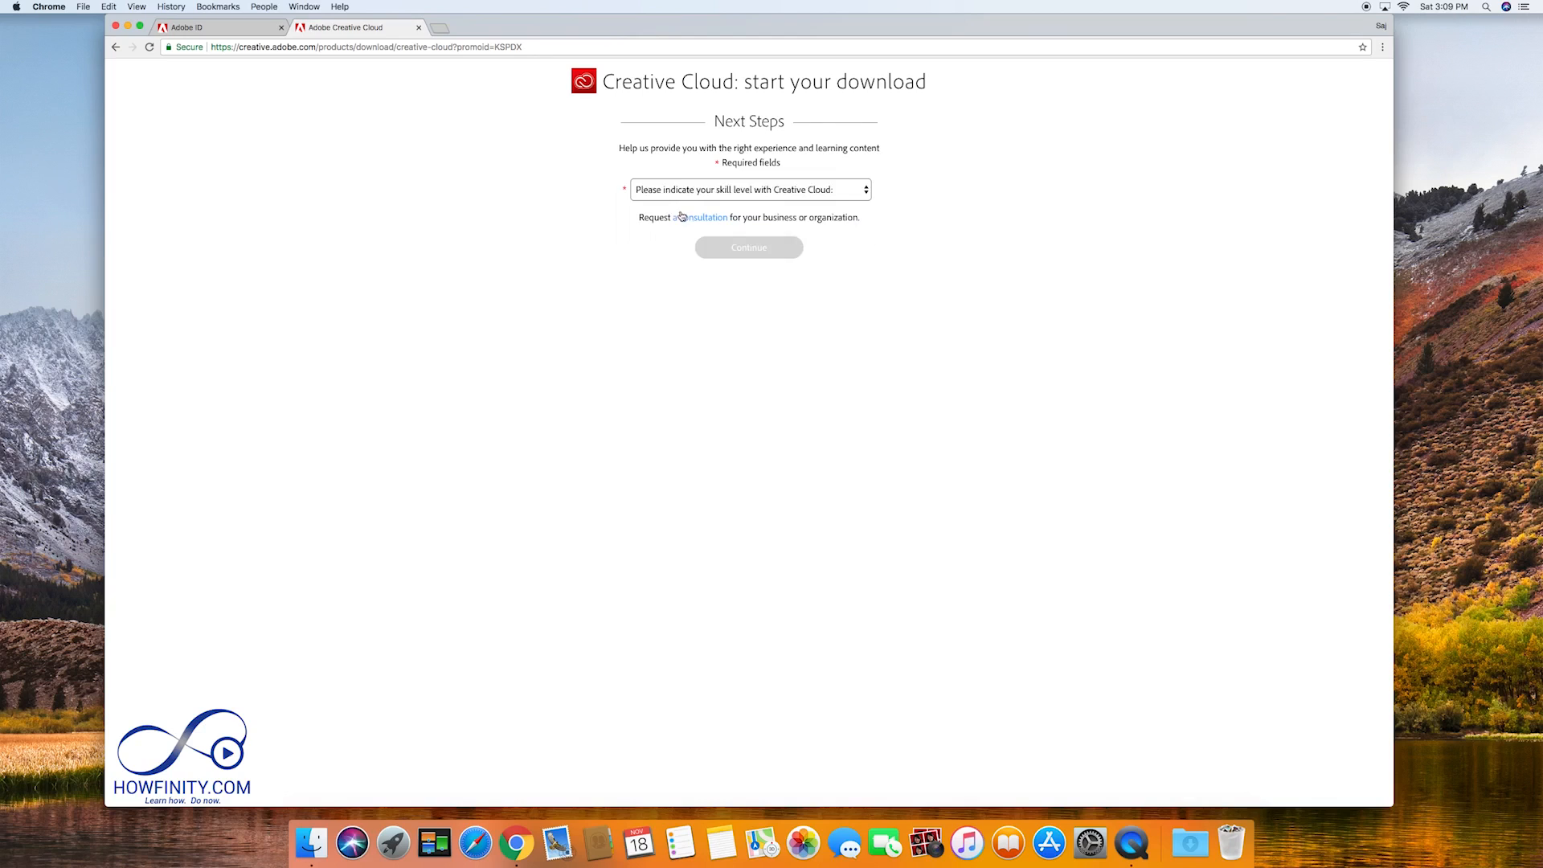
click(748, 246)
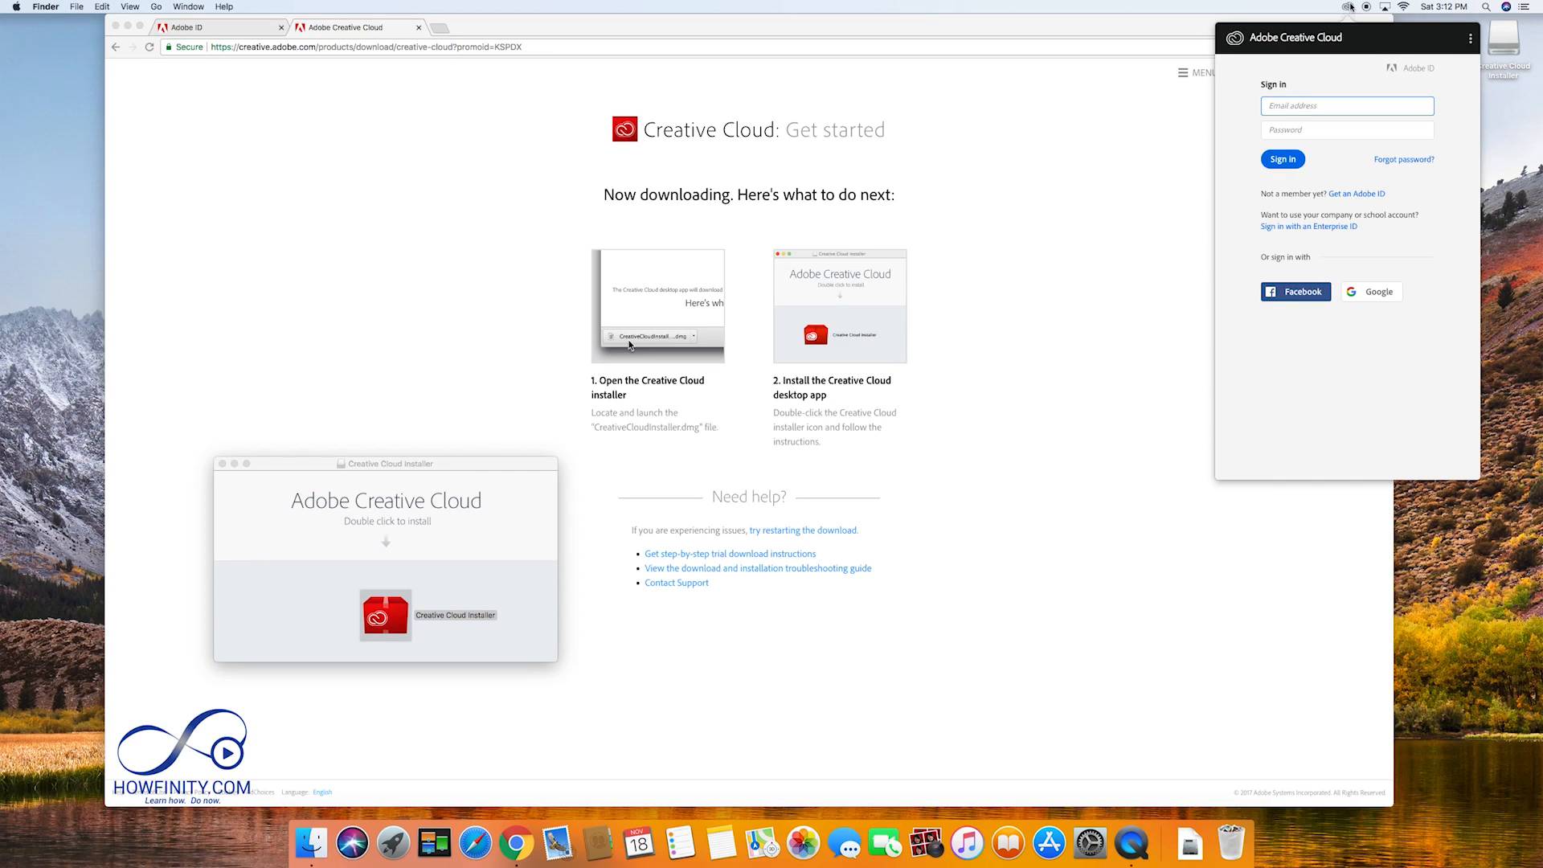
- Sign in to the Creative Cloud desktop app with the Adobe ID email and password
click(1347, 105)
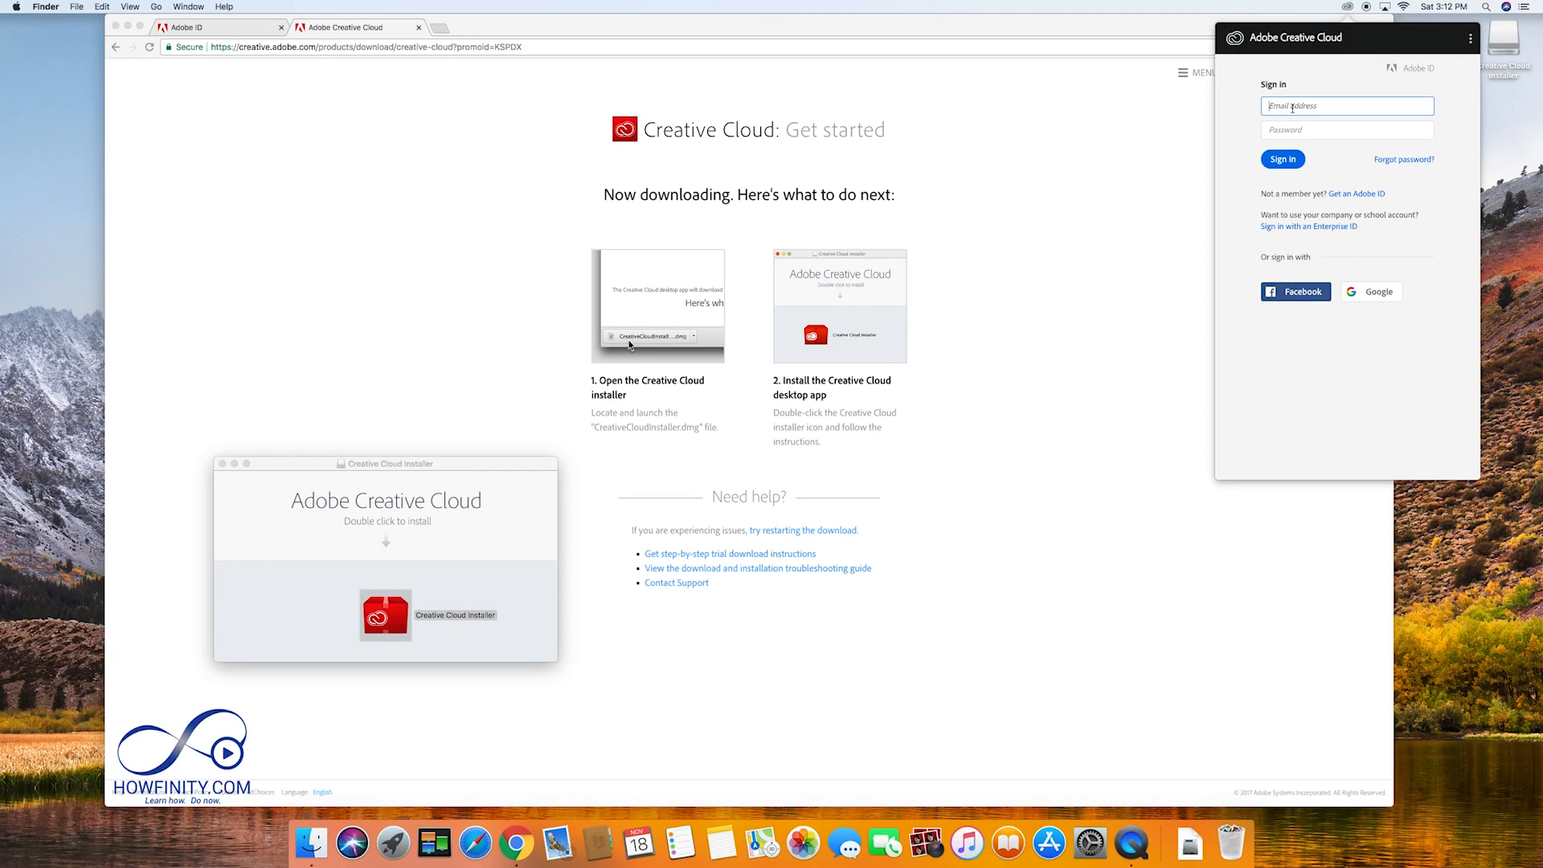
click(1345, 105)
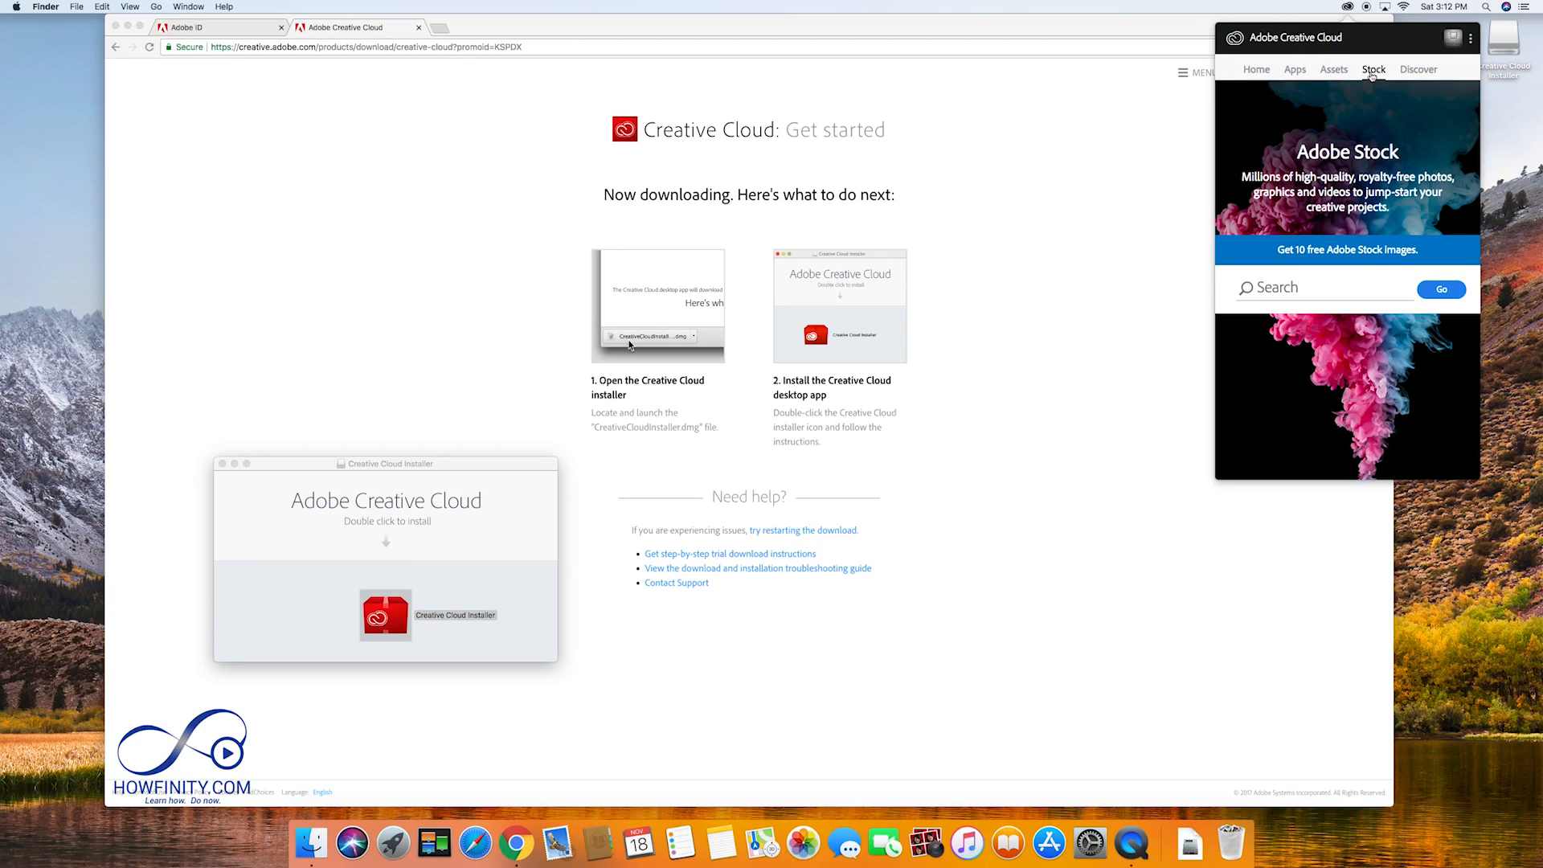
- From the Apps list, install Premiere Pro CC and After Effects CC, then return Home
click(1295, 69)
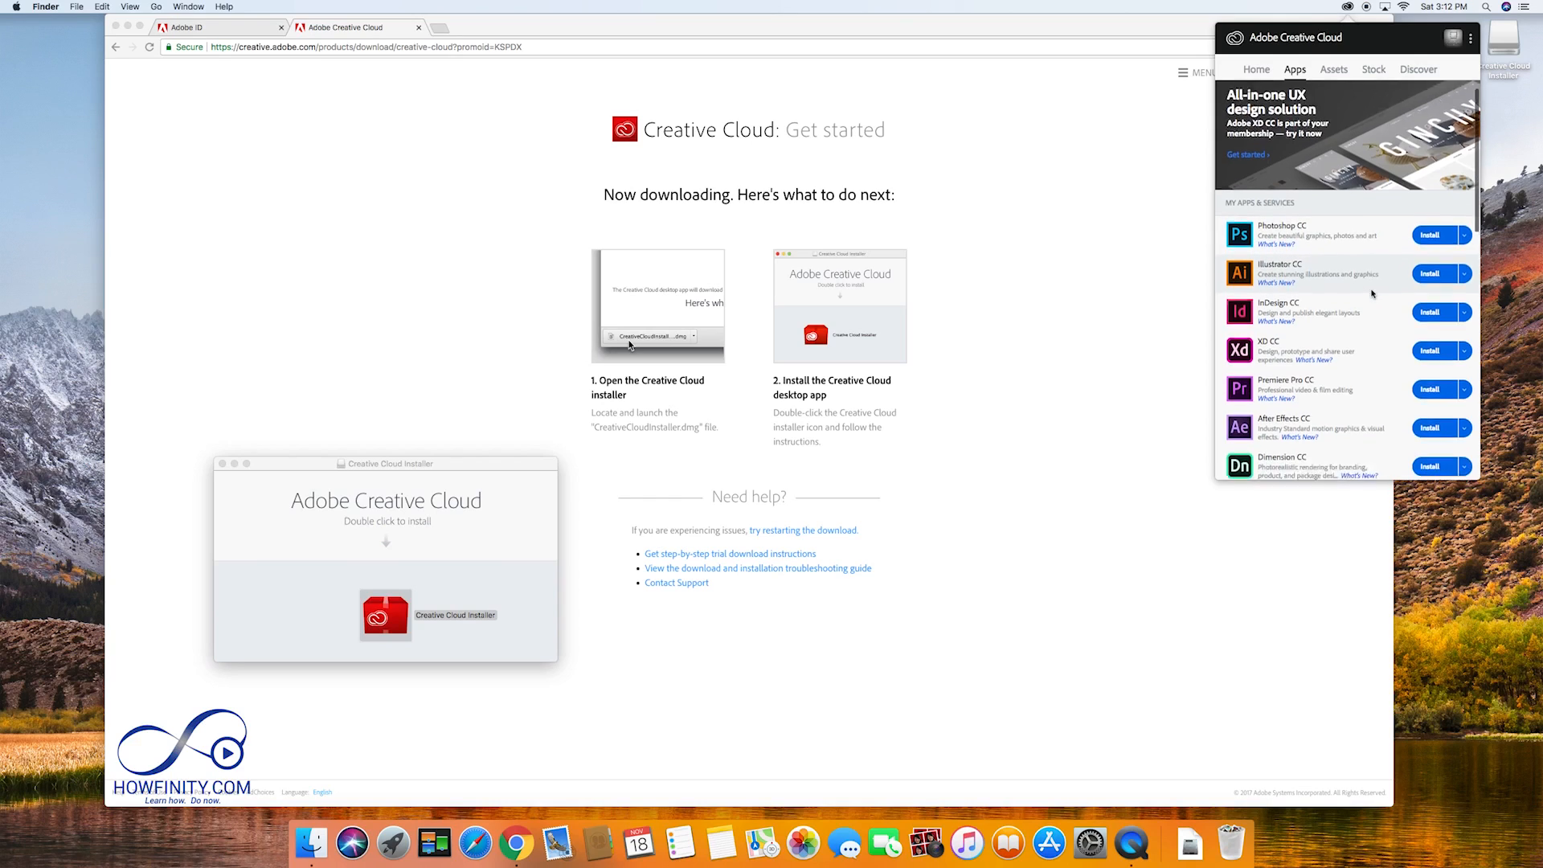
scroll(down, 3)
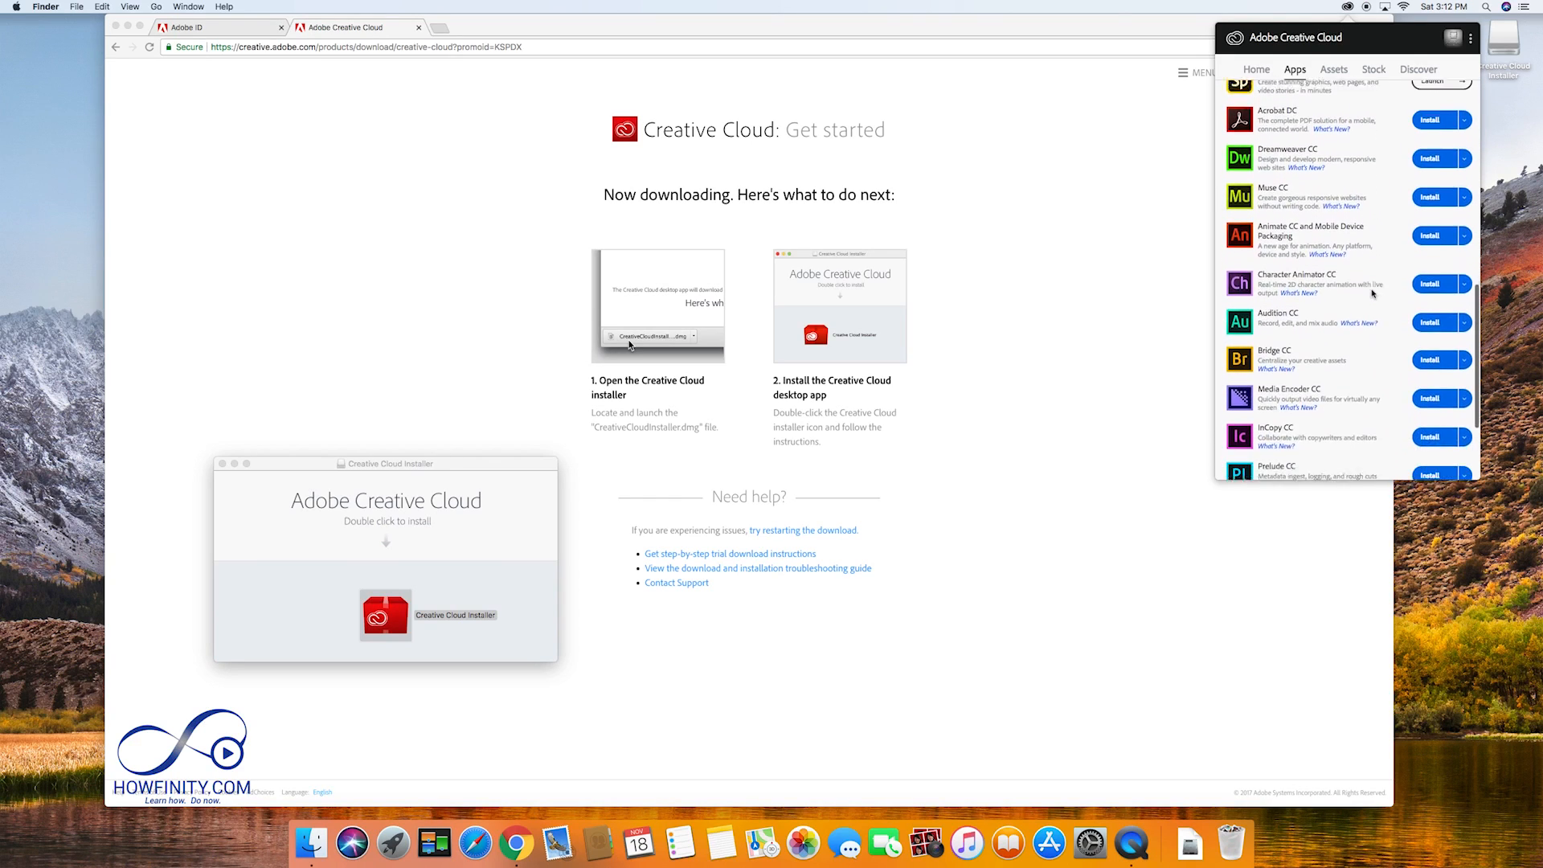
scroll(down, 3)
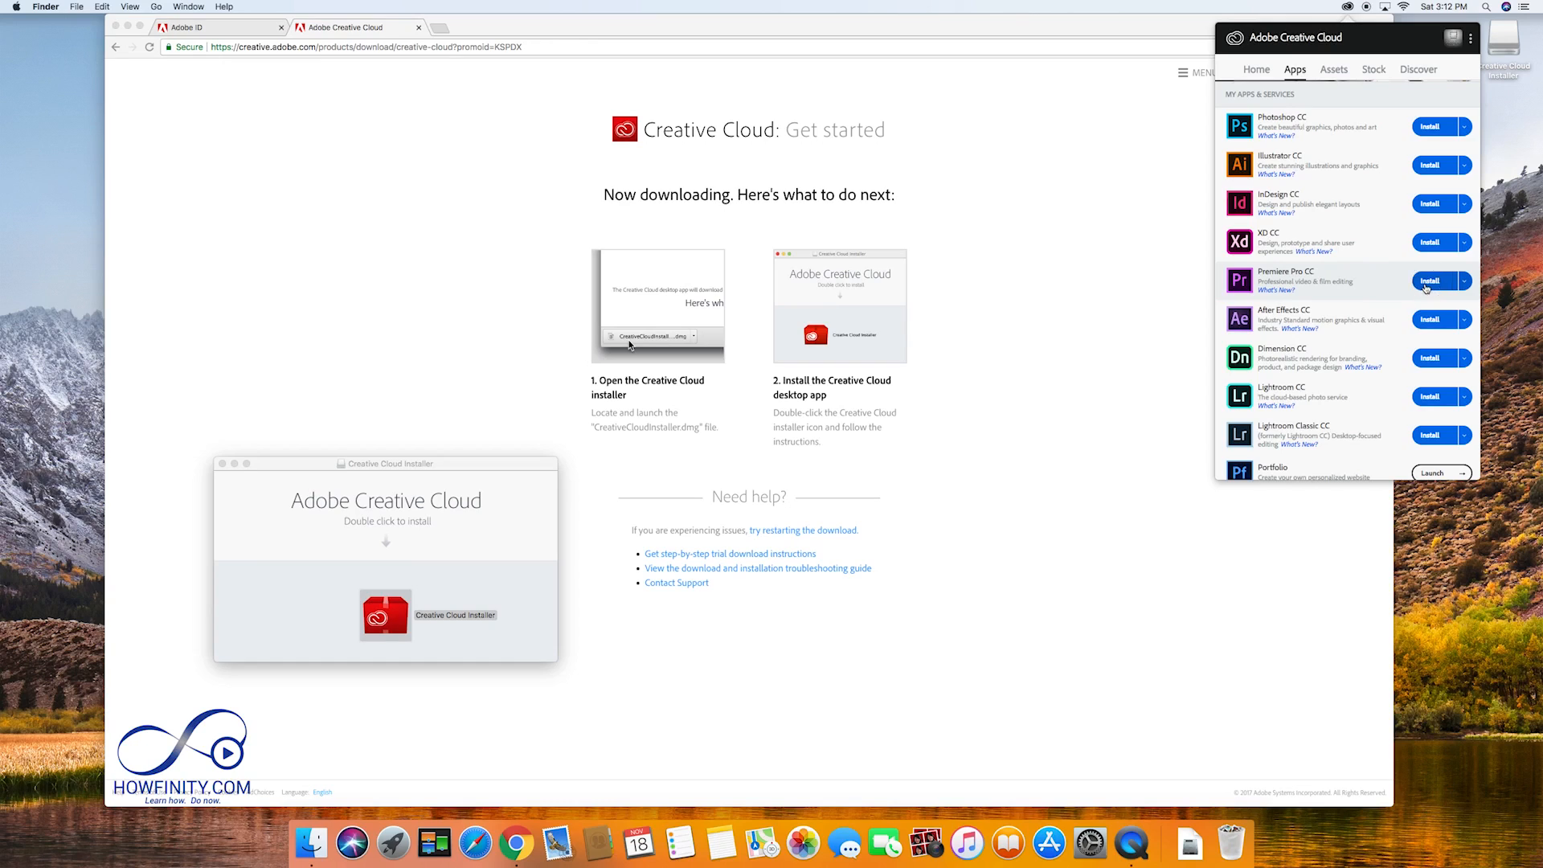
click(1430, 280)
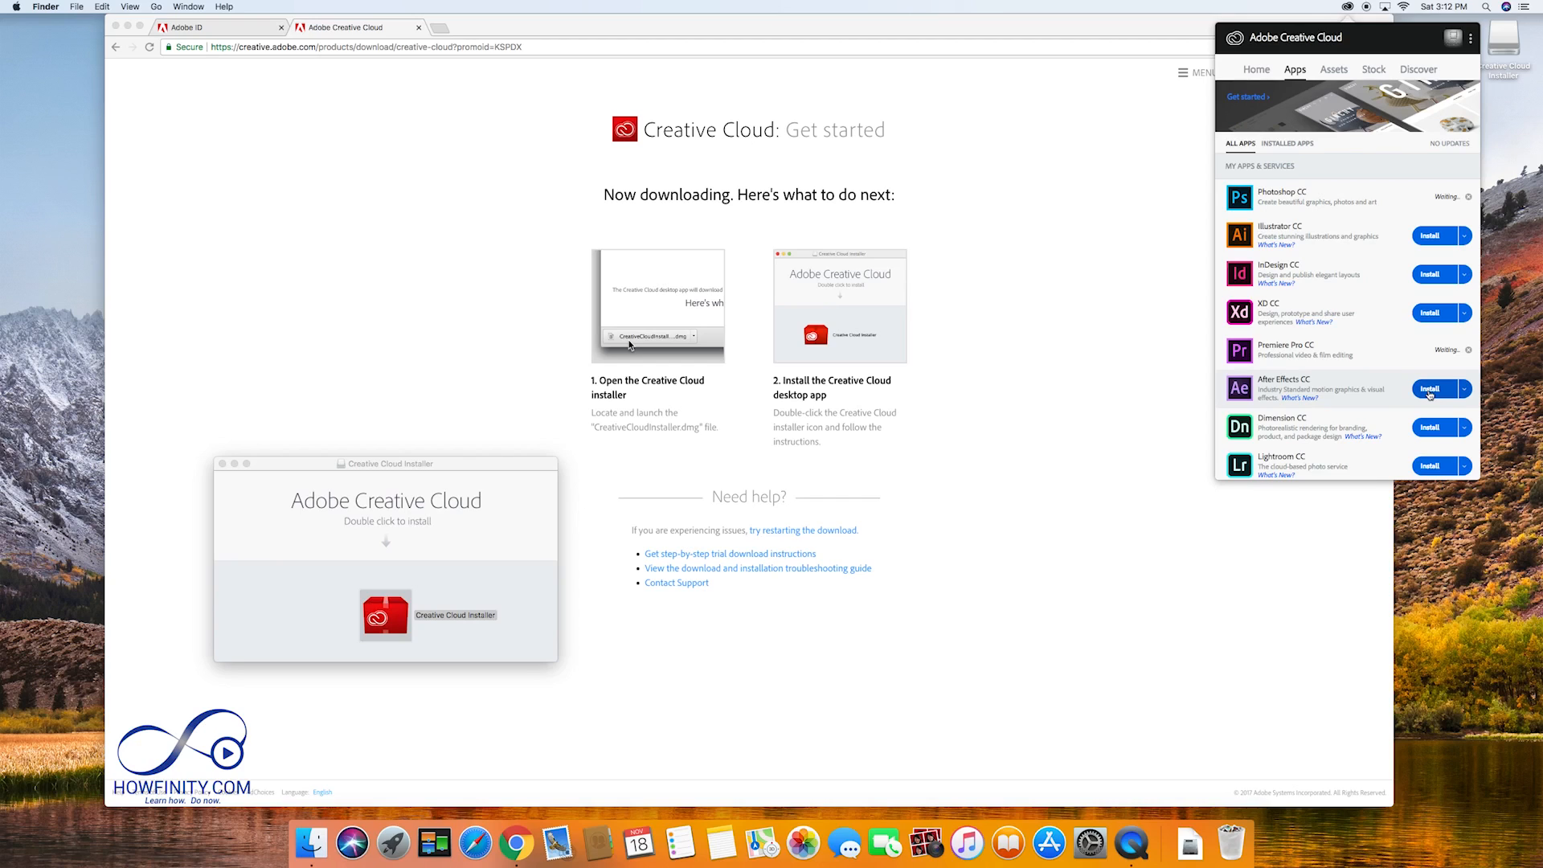
click(1433, 387)
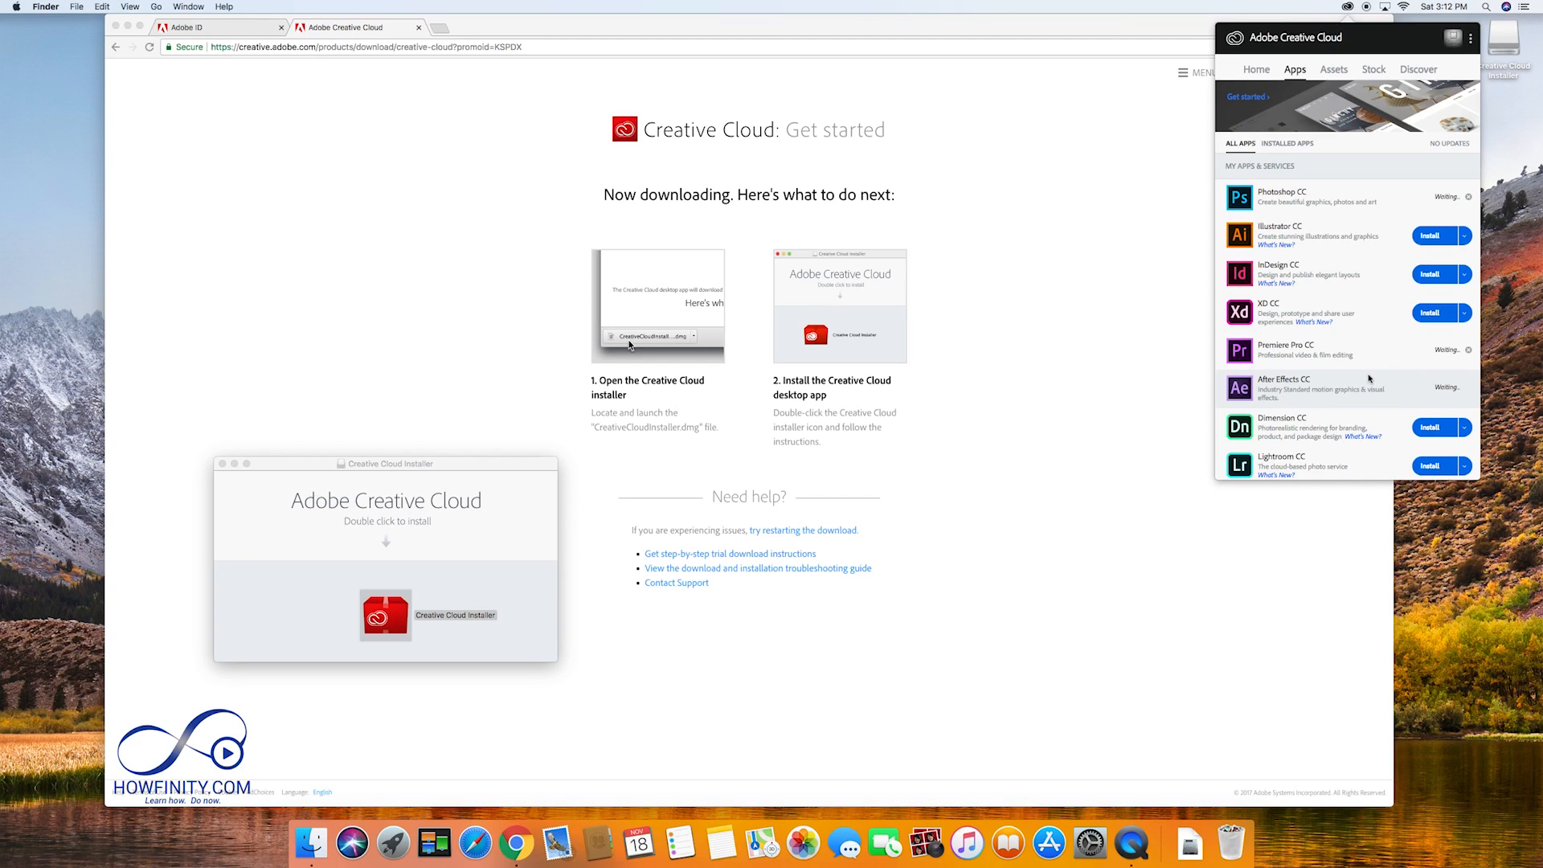
scroll(down, 3)
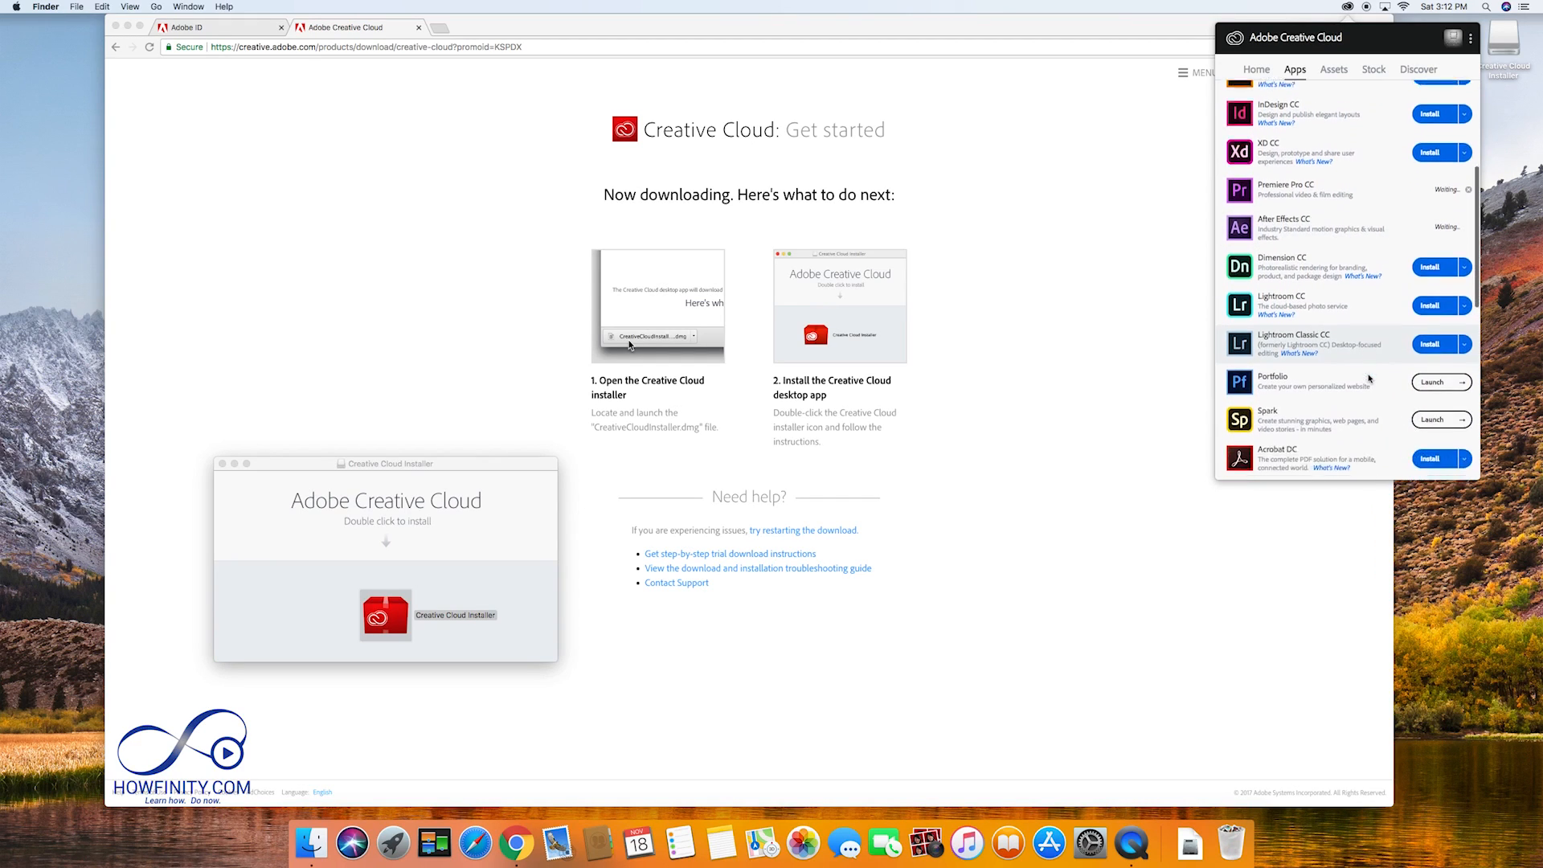
scroll(down, 3)
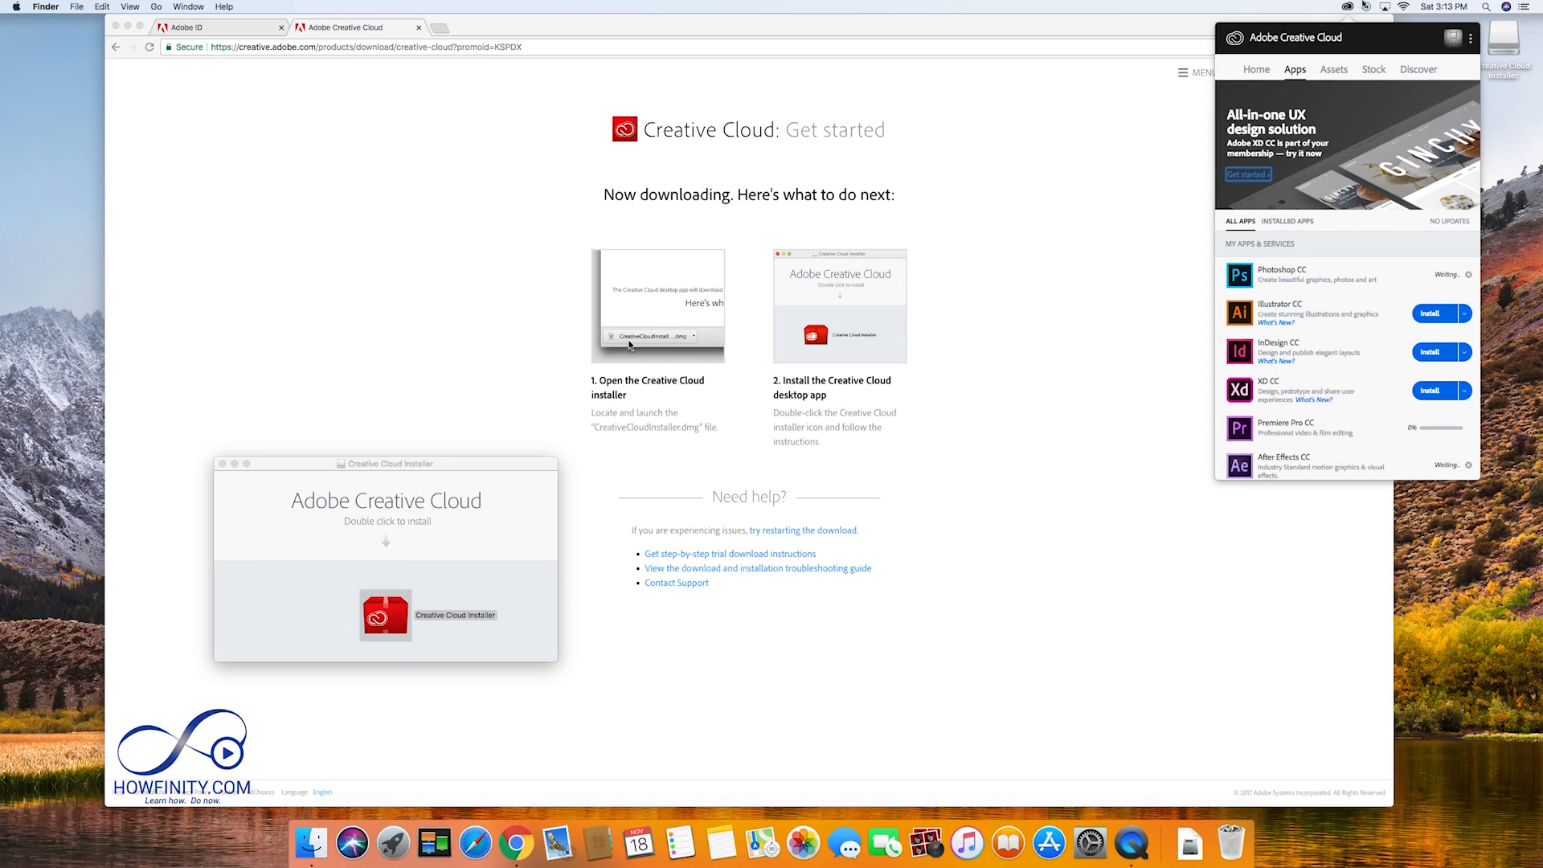
click(1255, 69)
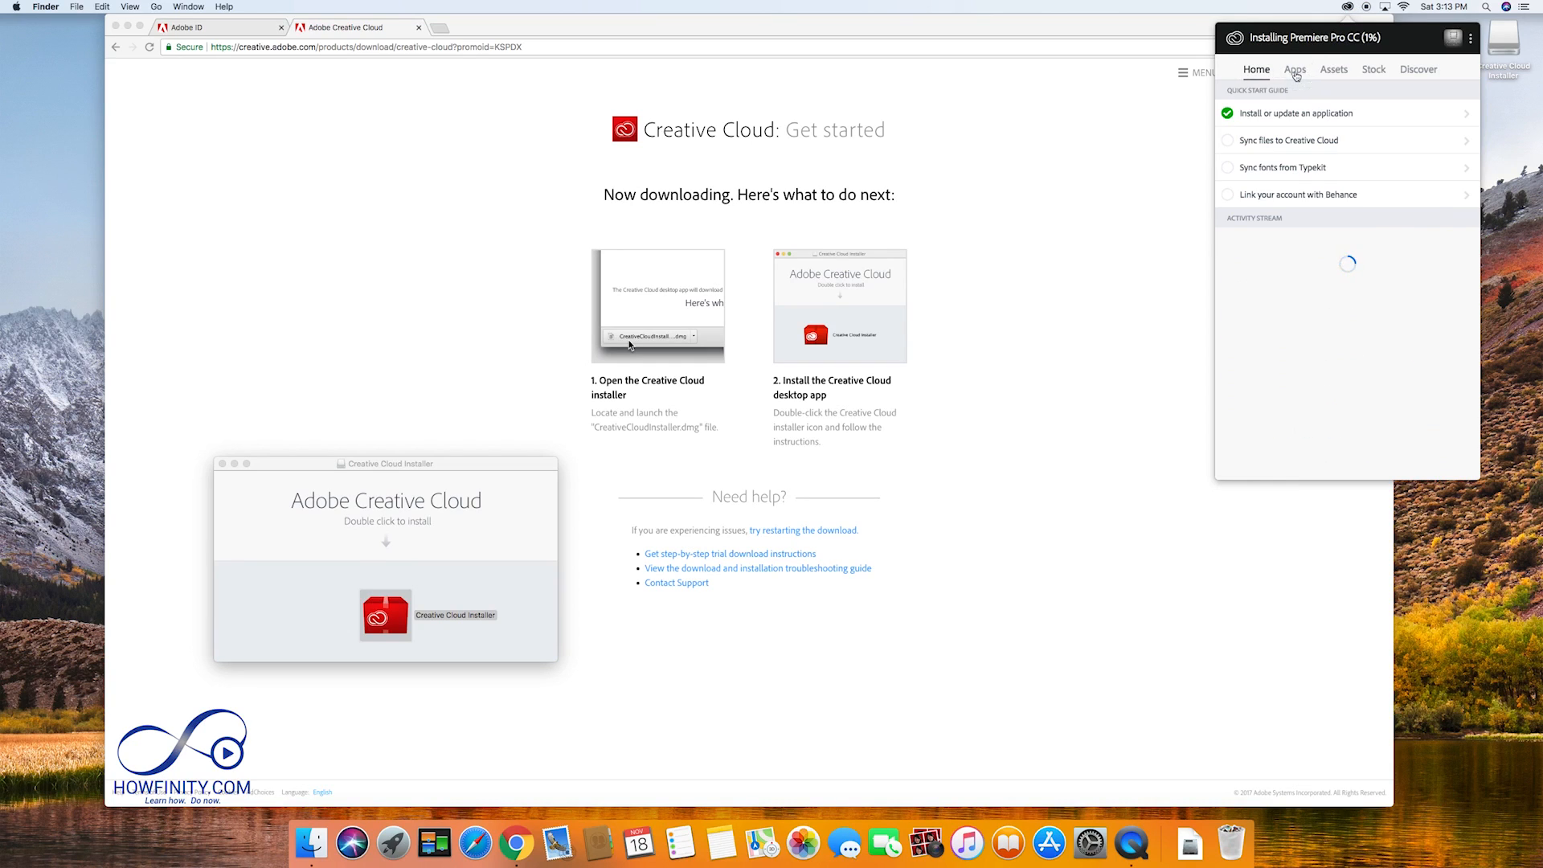
- Check the Apps list, then launch Premiere Pro CC 2018 from the Dock
click(1295, 69)
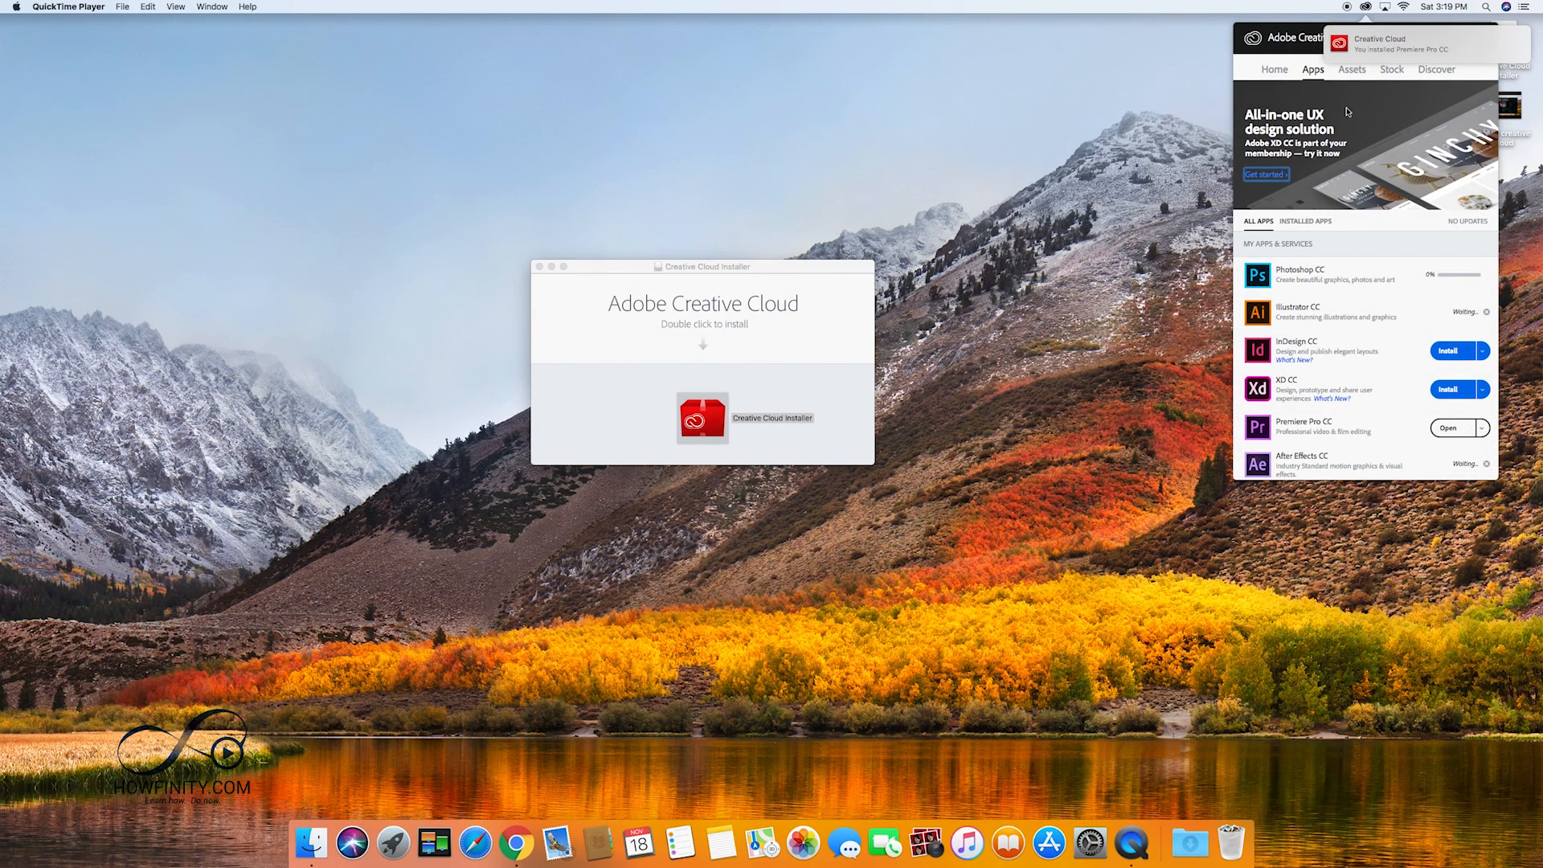
mouse_move(1417, 57)
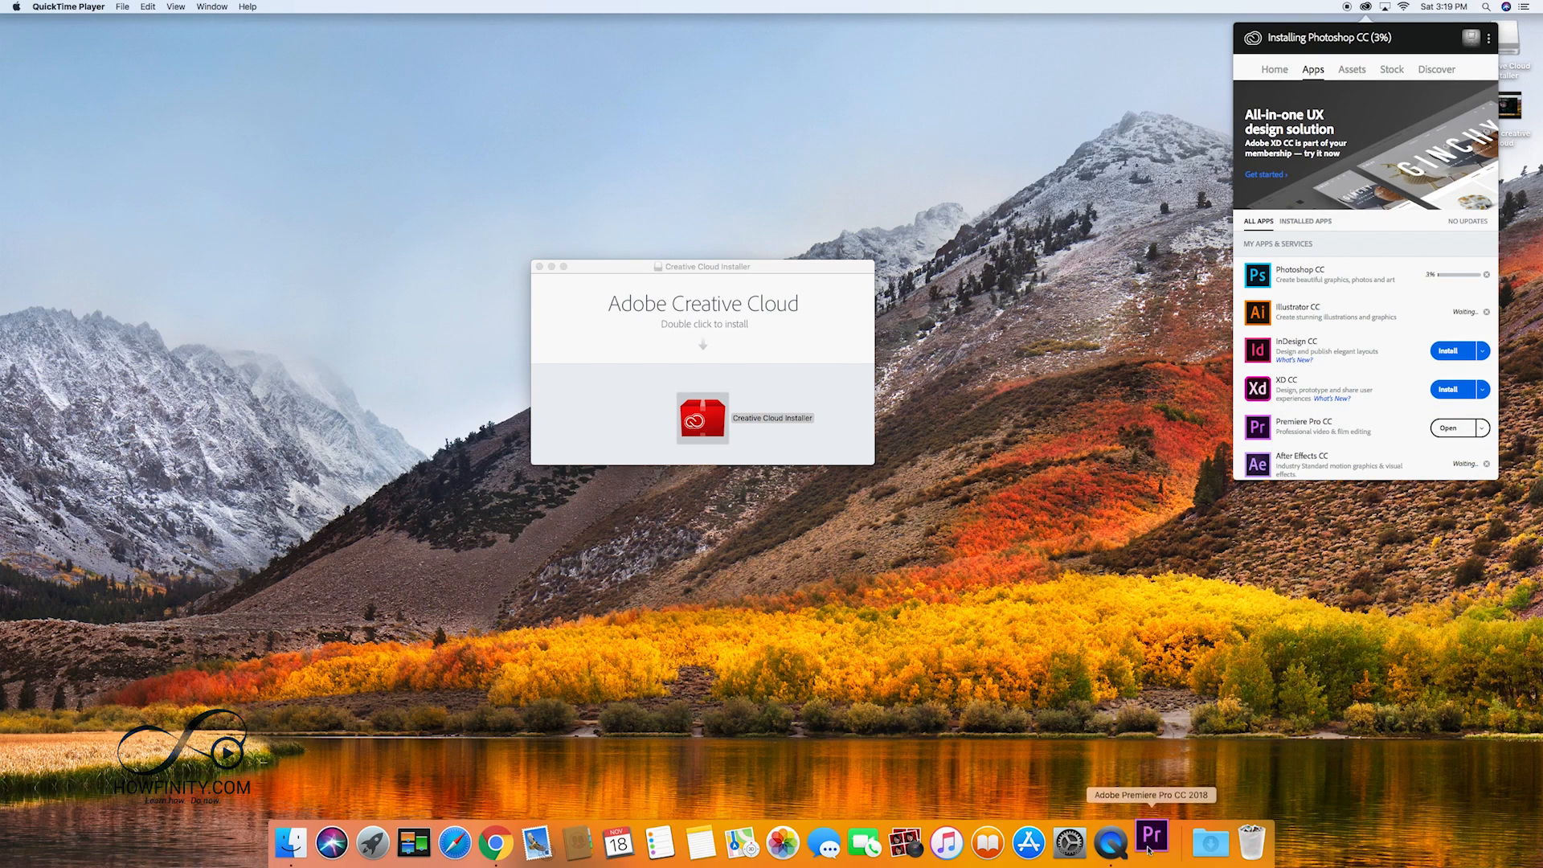
click(1151, 841)
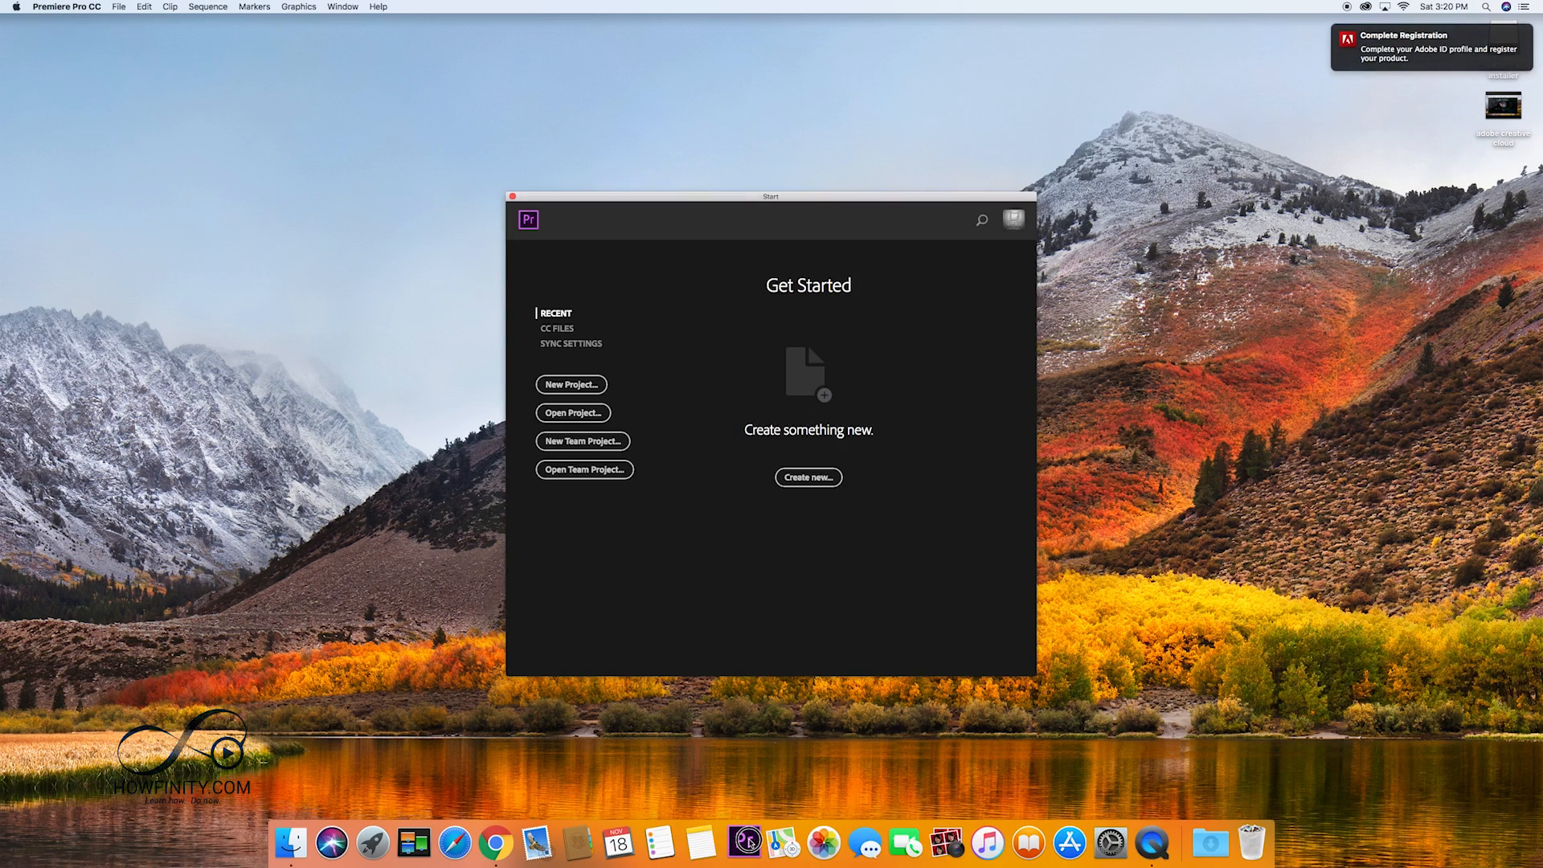
mouse_move(742, 843)
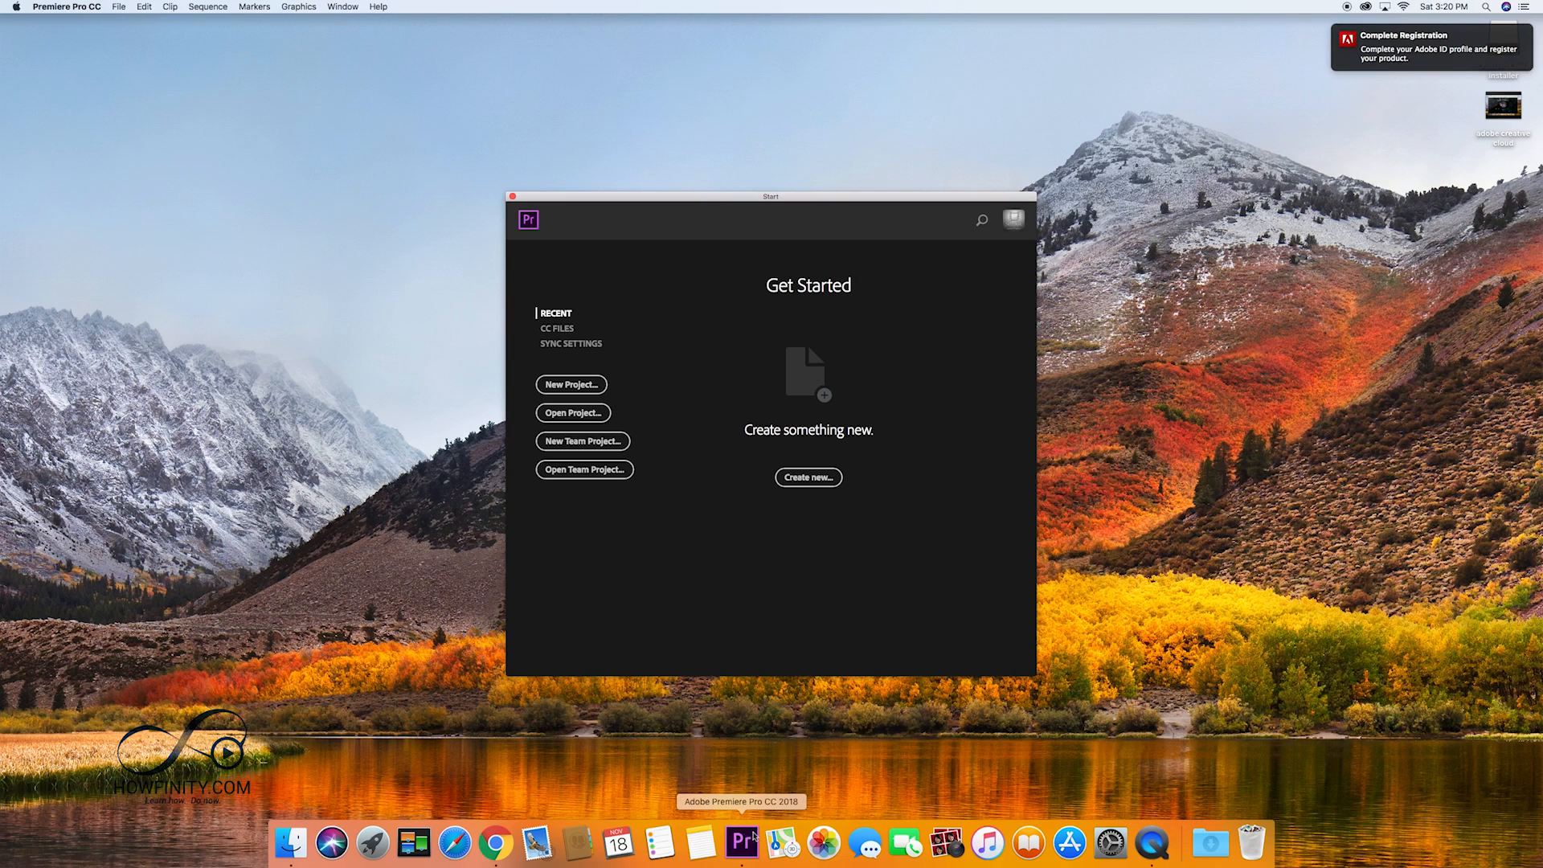
mouse_move(743, 852)
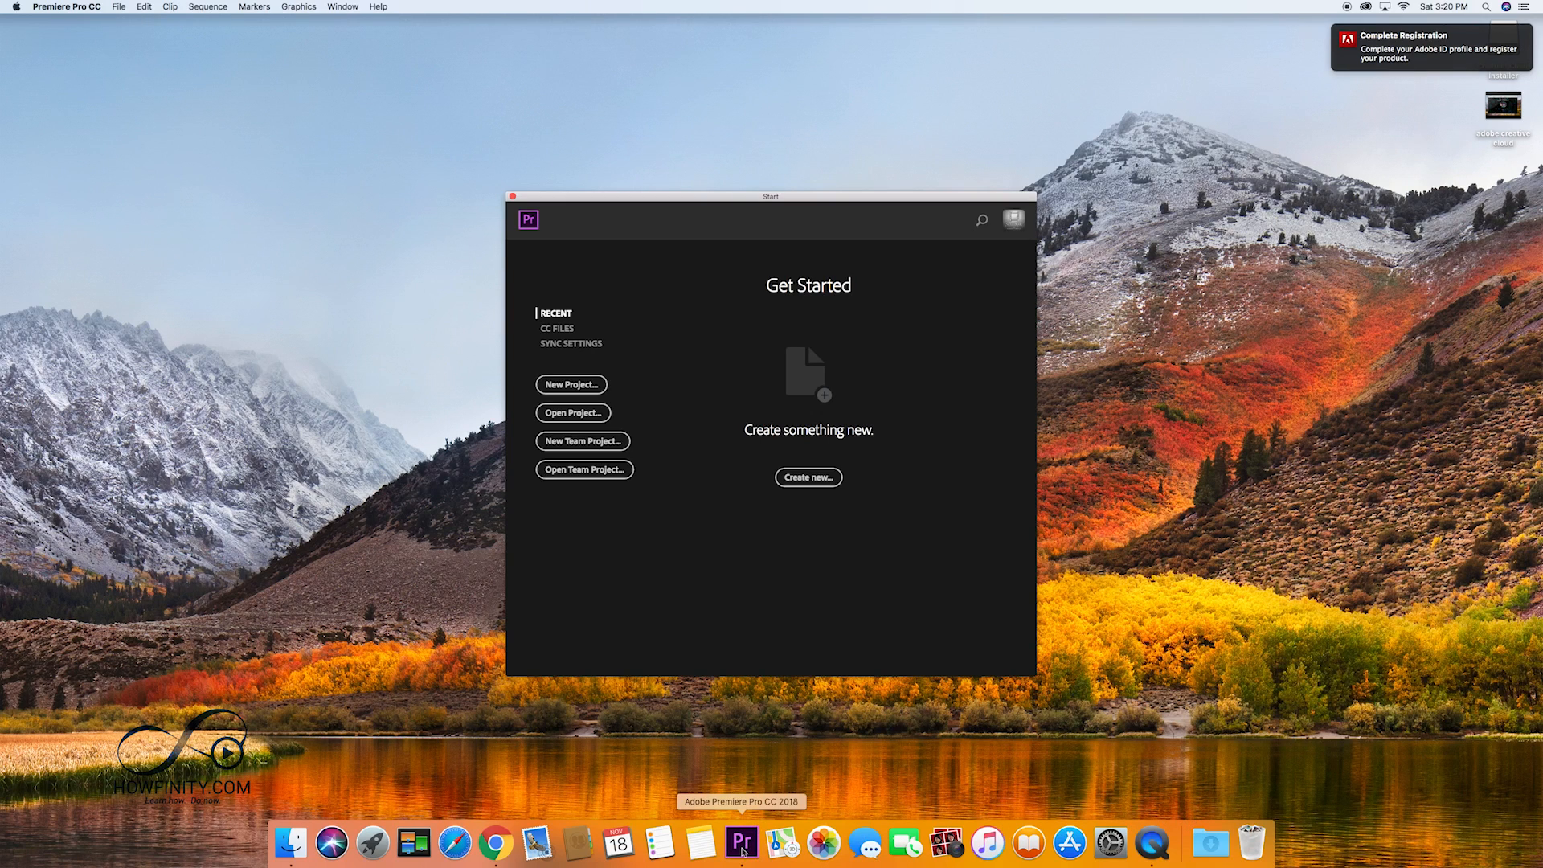